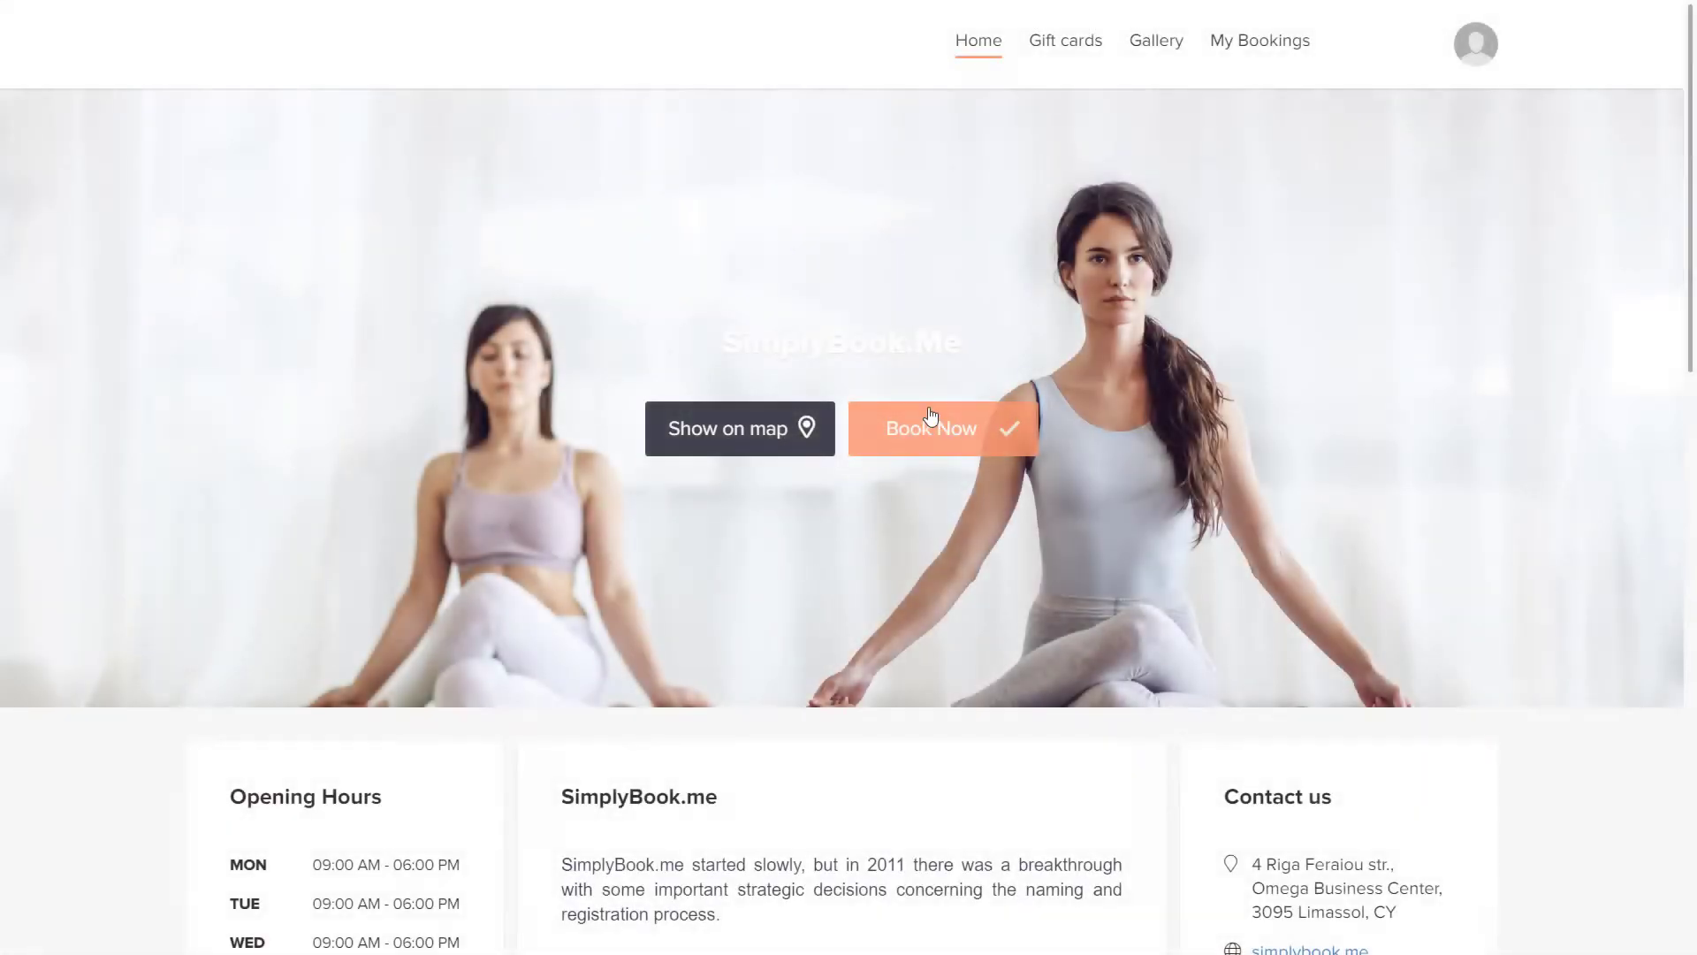
# - Bring up Company opening hours under Time settings, showing Mon–Fri 9:00 AM–6:00 PM
pyautogui.click(932, 427)
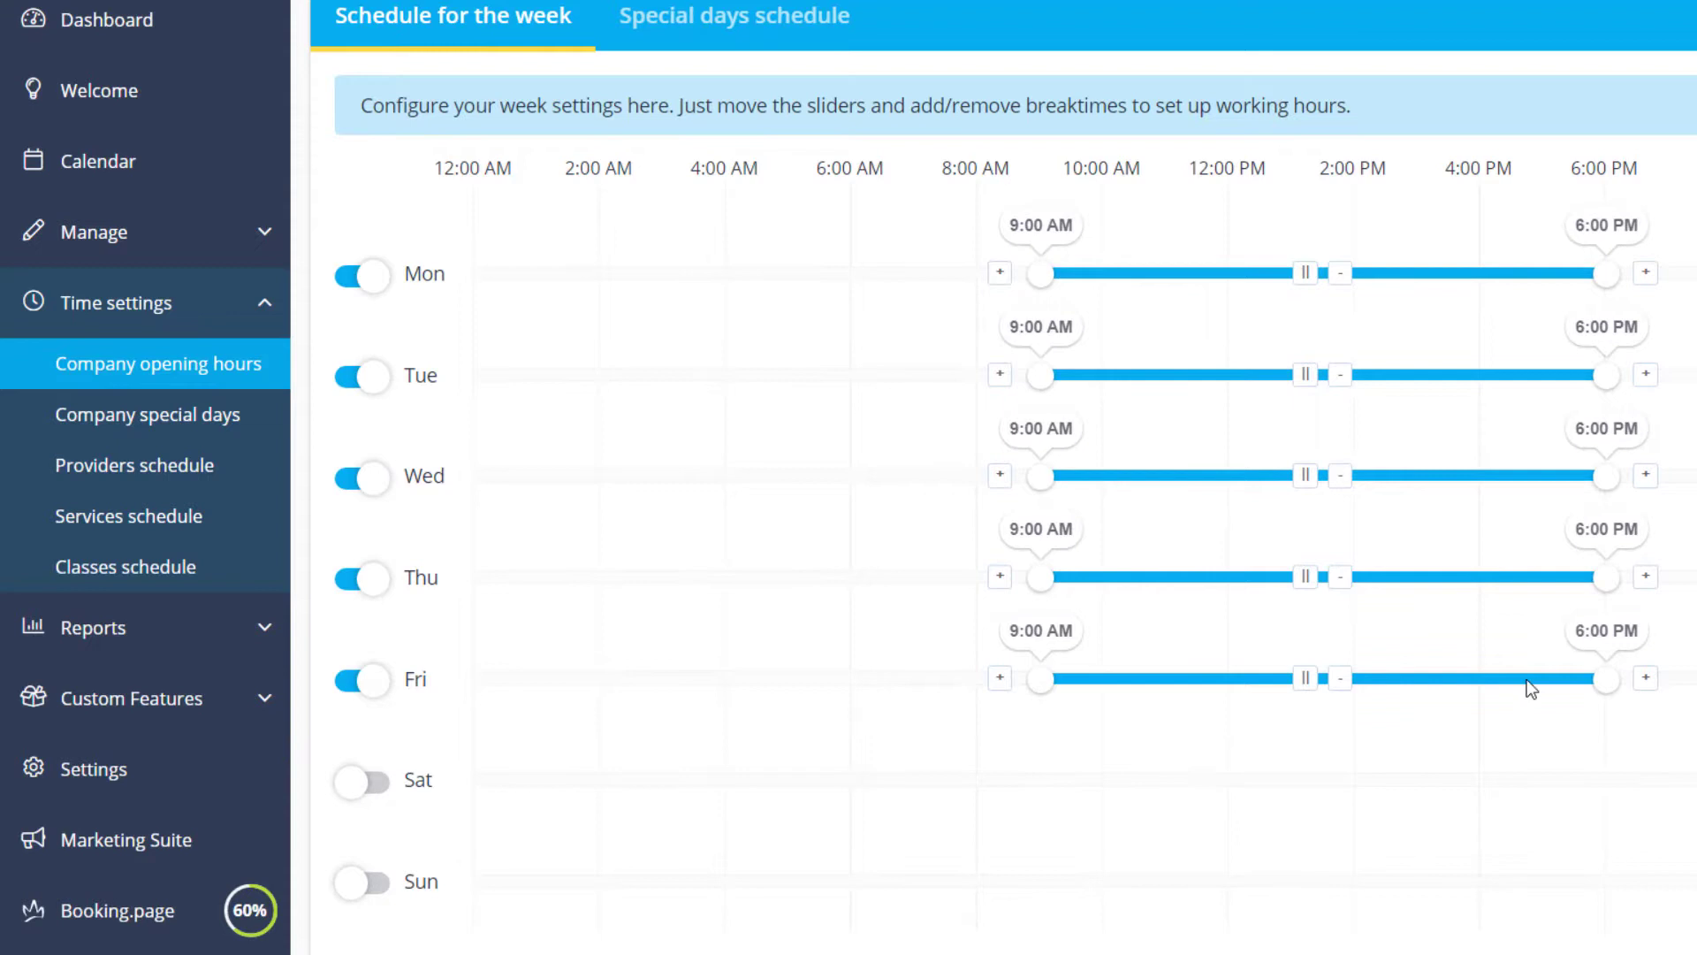
# - End Friday at 3:00 PM and remove Saturday's morning period so it opens 2 PM–6 PM
pyautogui.moveTo(1613, 679); pyautogui.dragTo(1418, 679)
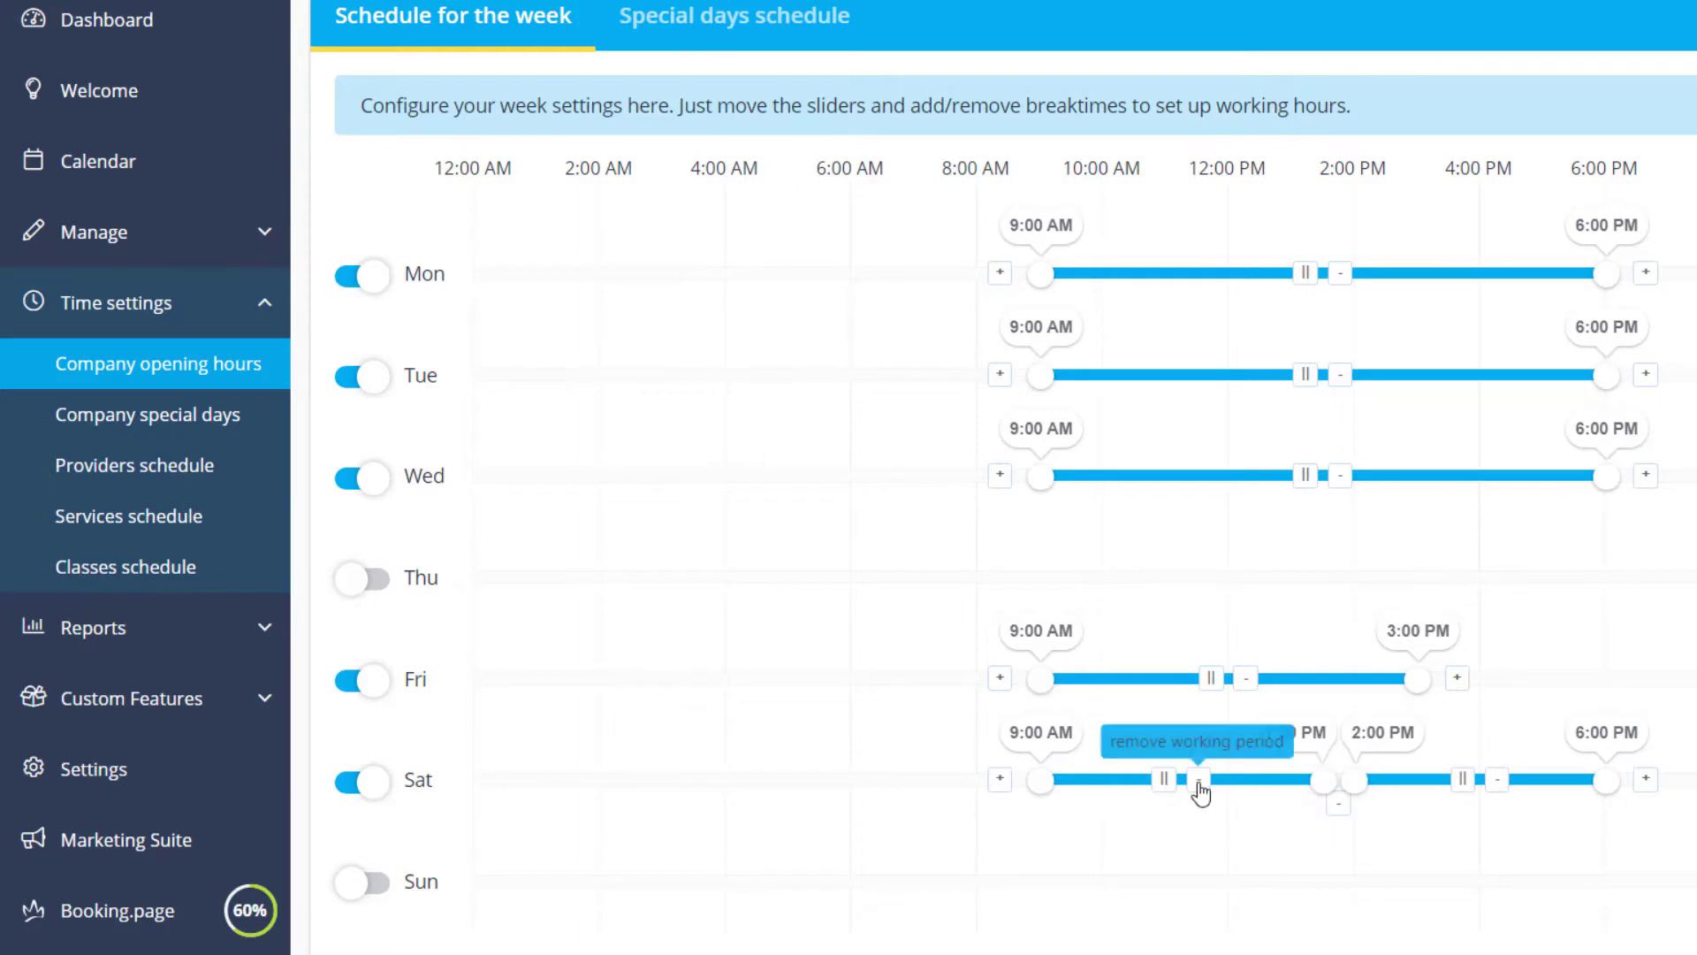
pyautogui.click(1199, 778)
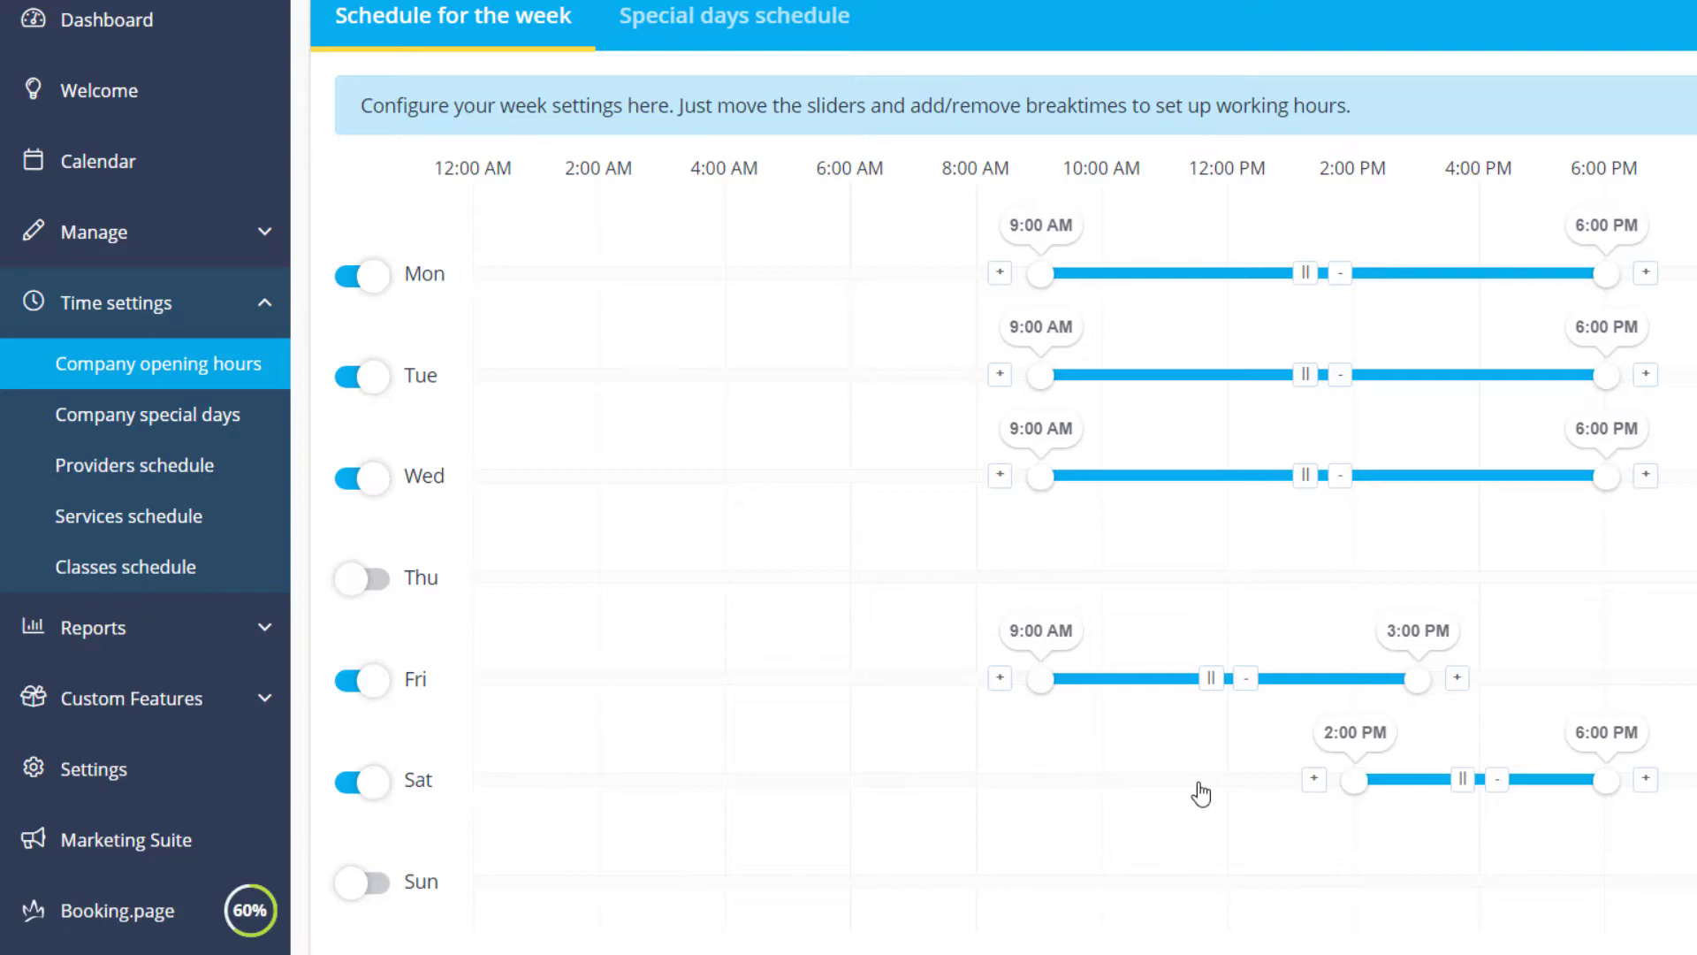
pyautogui.moveTo(810, 88)
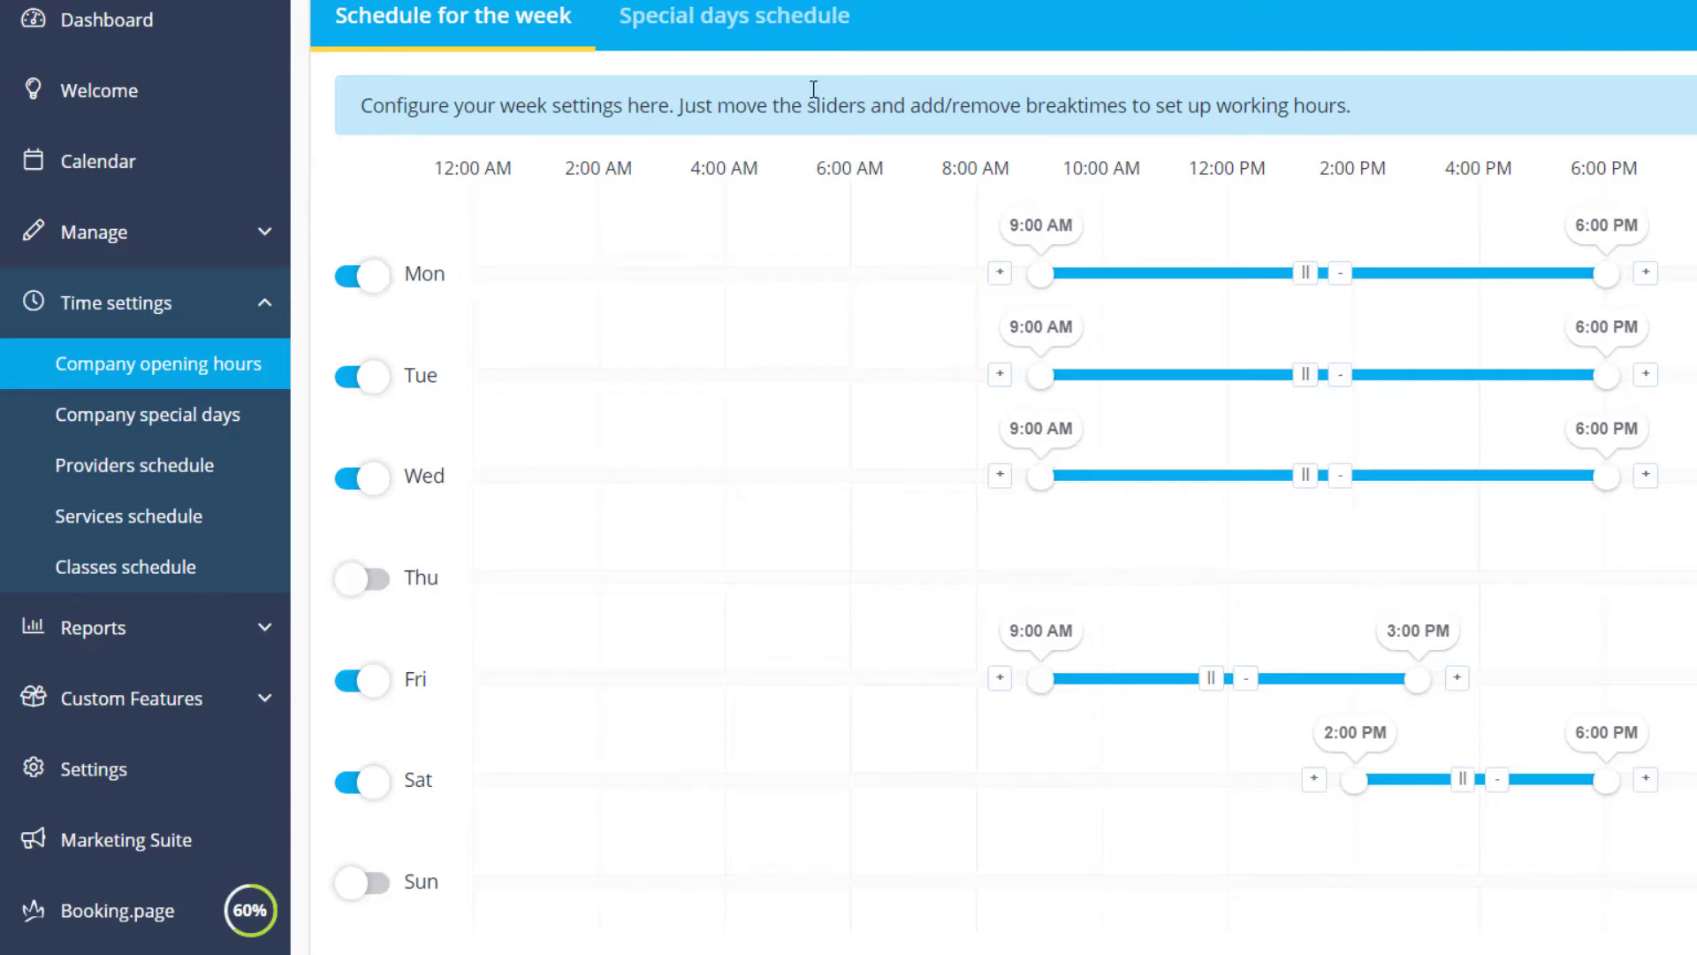
# - In the special days calendar, save 9 February as a non-working day
pyautogui.click(734, 16)
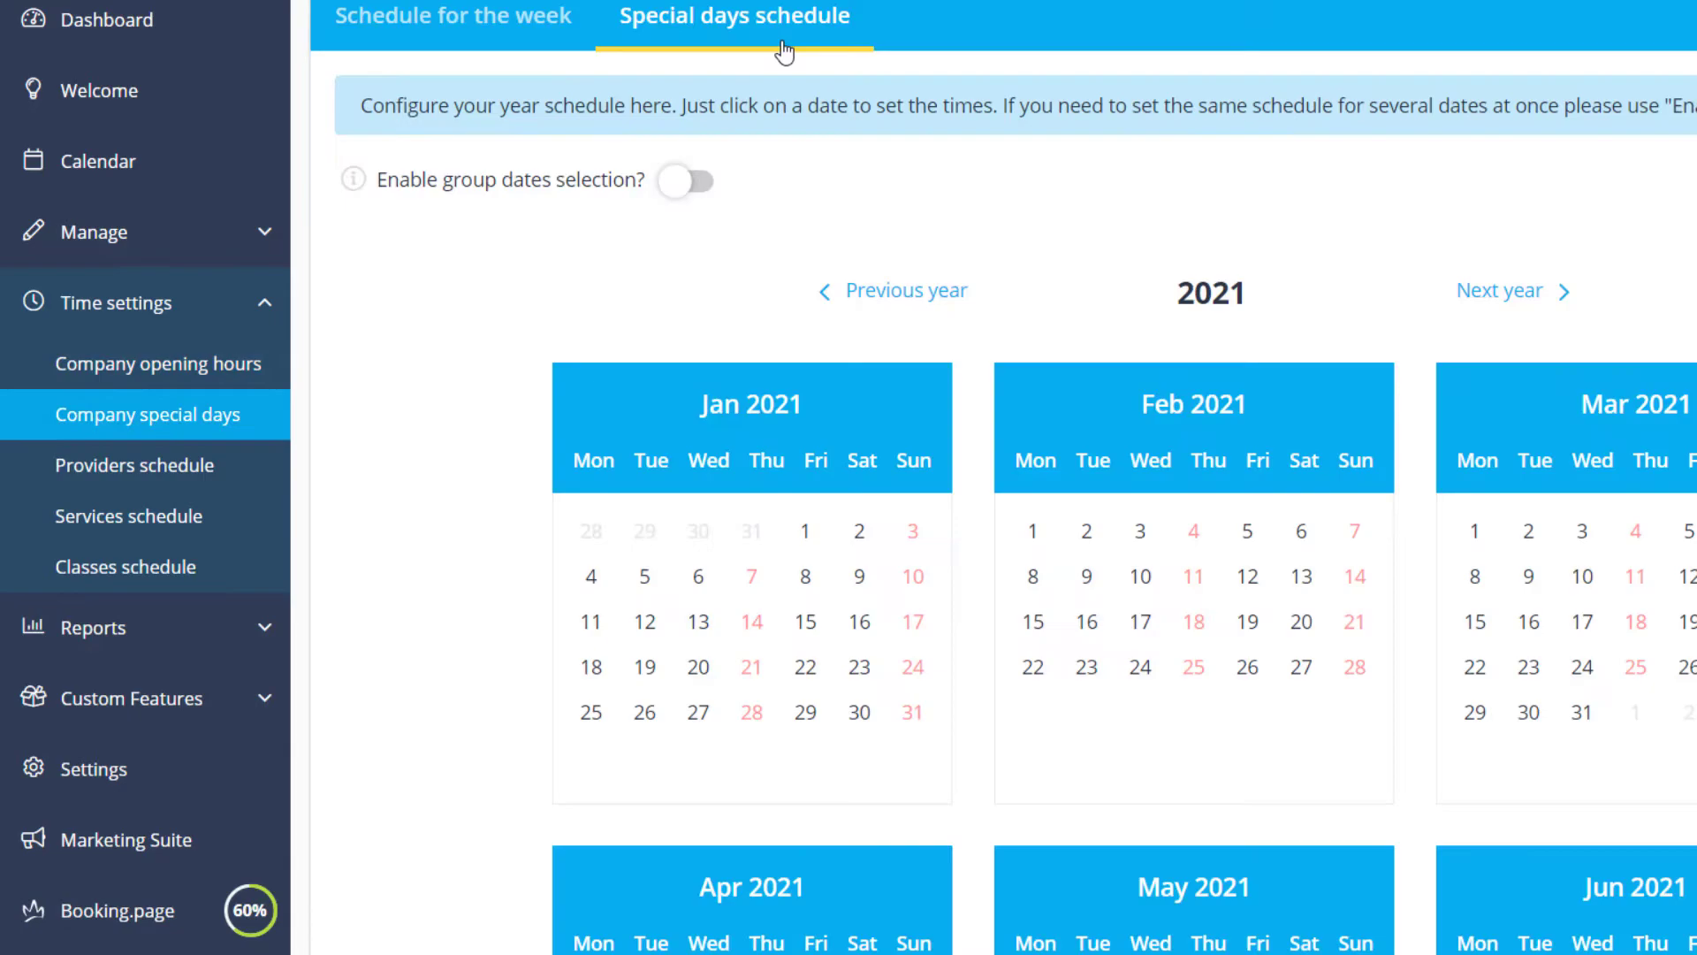
pyautogui.click(1088, 576)
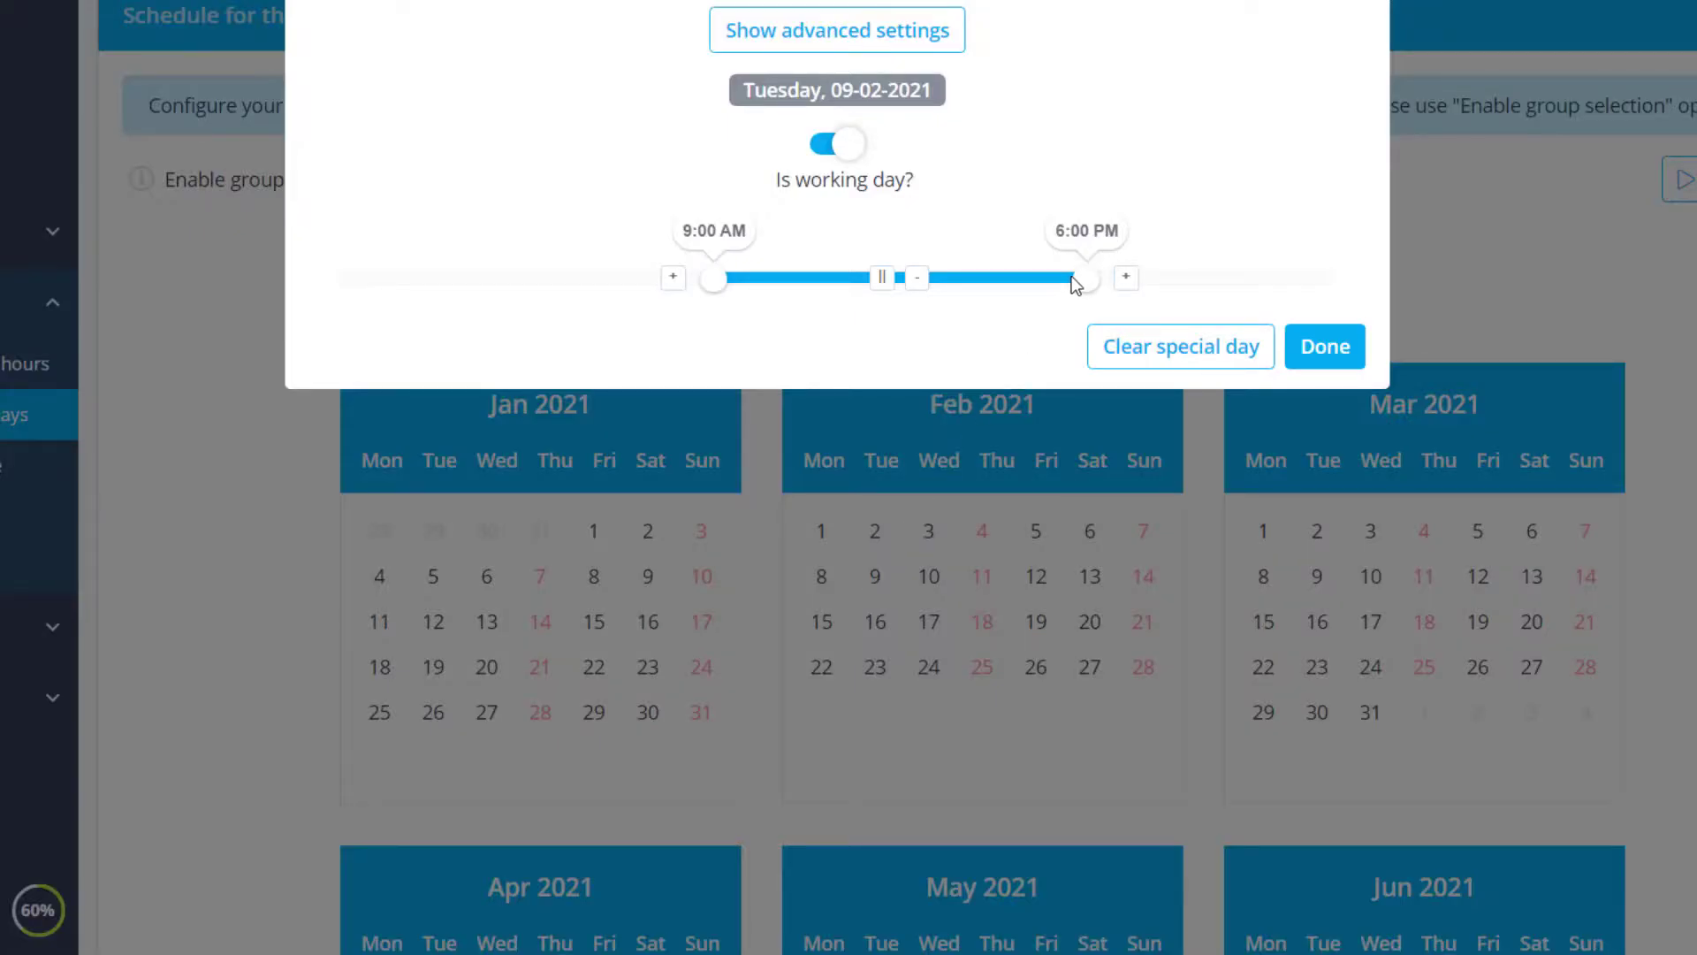
pyautogui.moveTo(1078, 278); pyautogui.dragTo(968, 278)
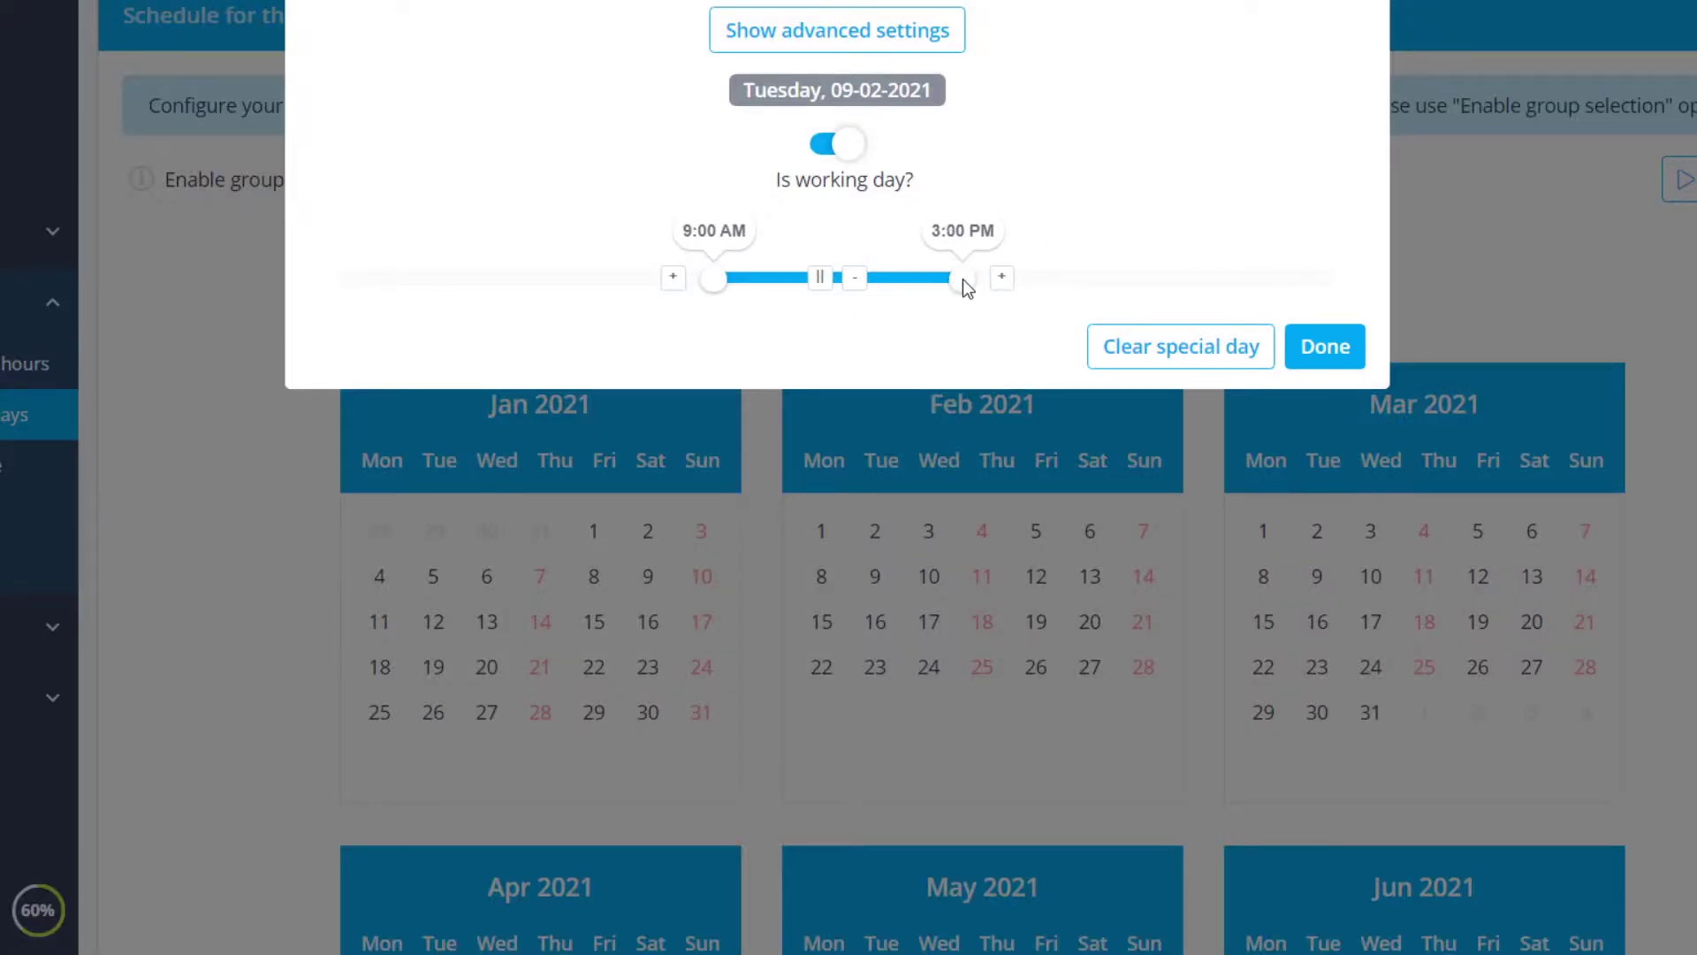
pyautogui.click(838, 142)
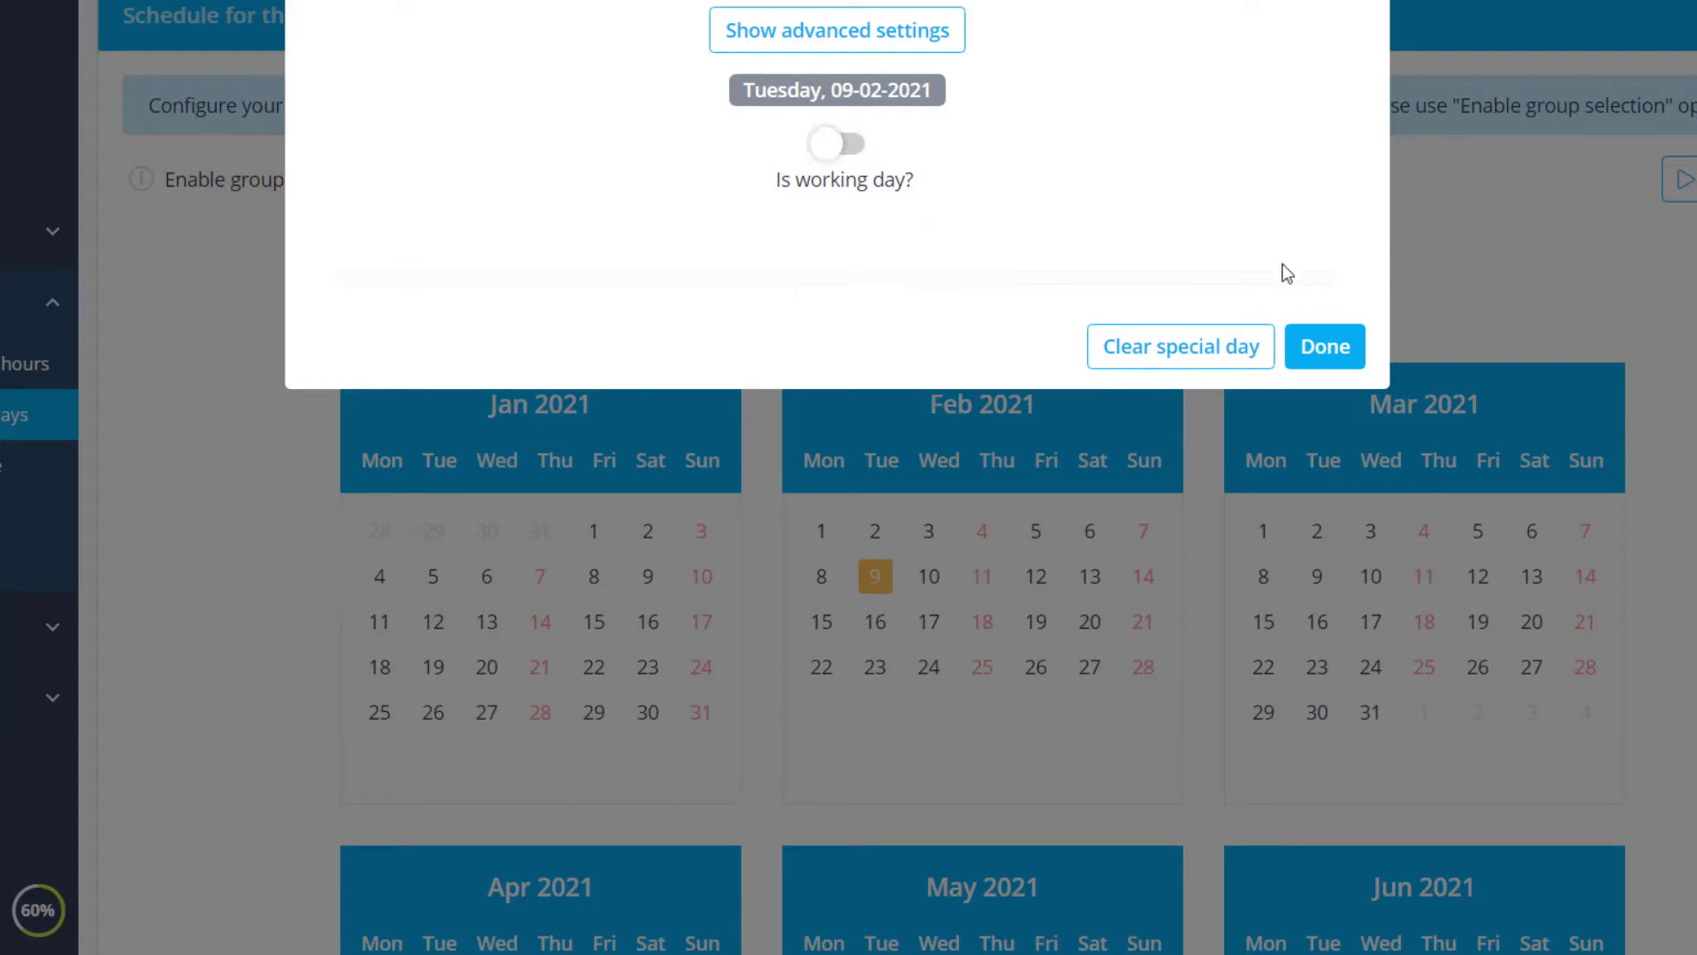
pyautogui.click(1324, 346)
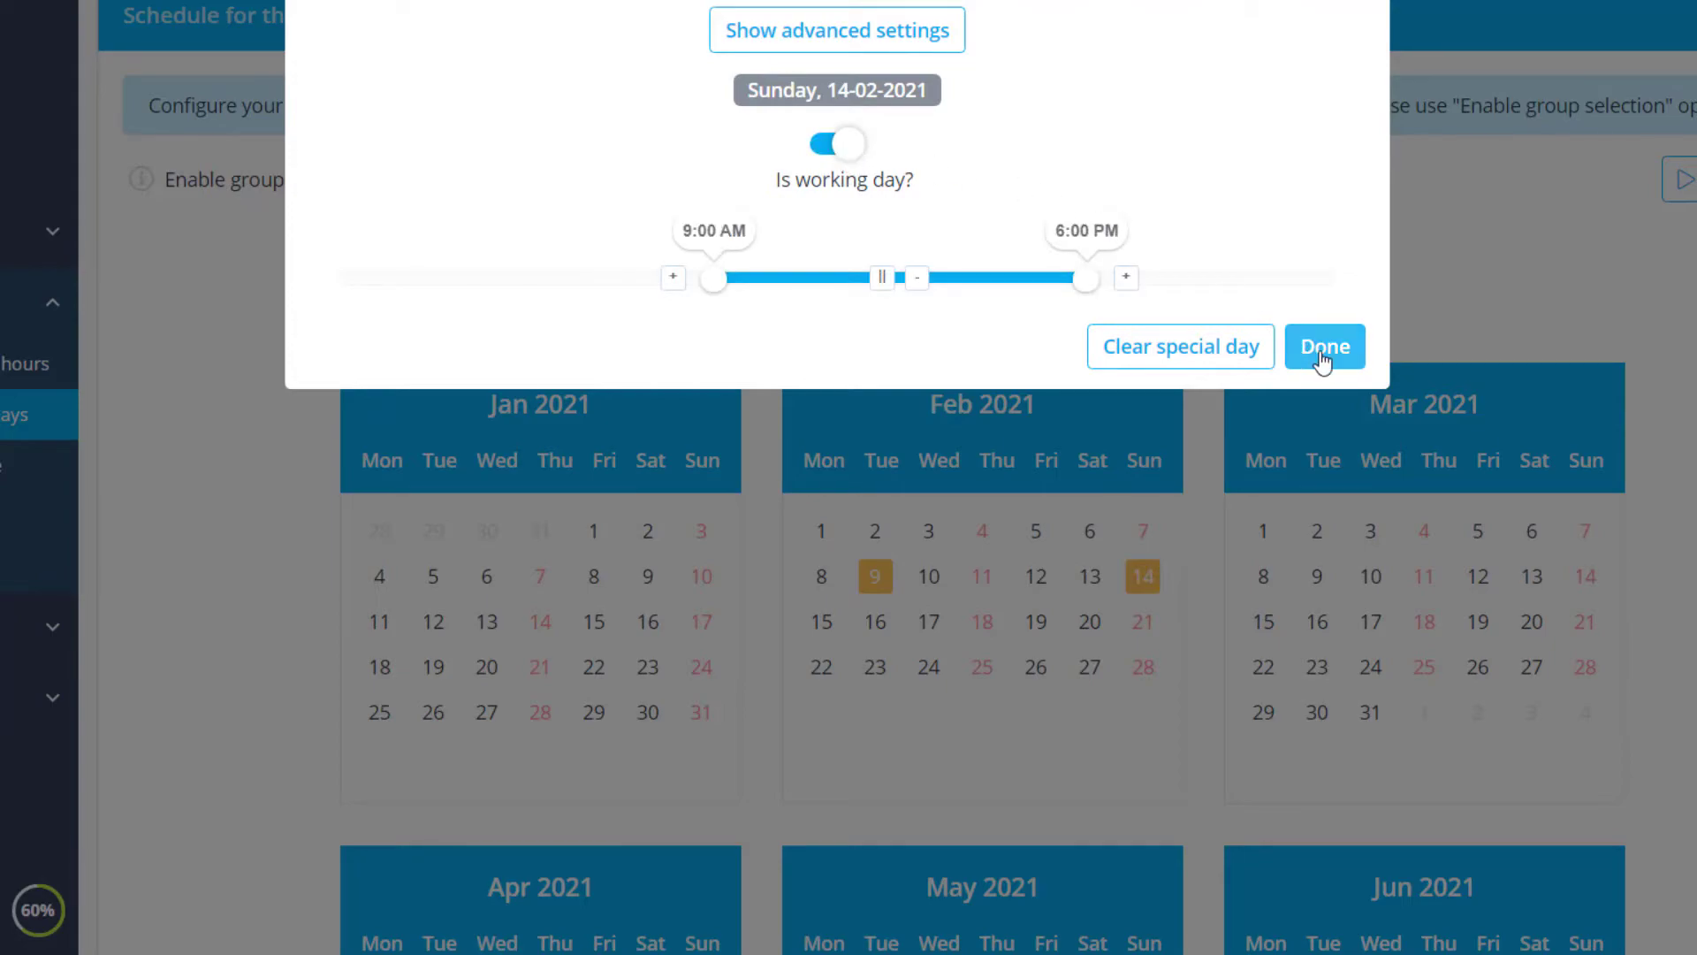
# - Save Sunday 14 February as a 9 AM–6 PM working day, then clear the 9 February special day
pyautogui.click(1324, 347)
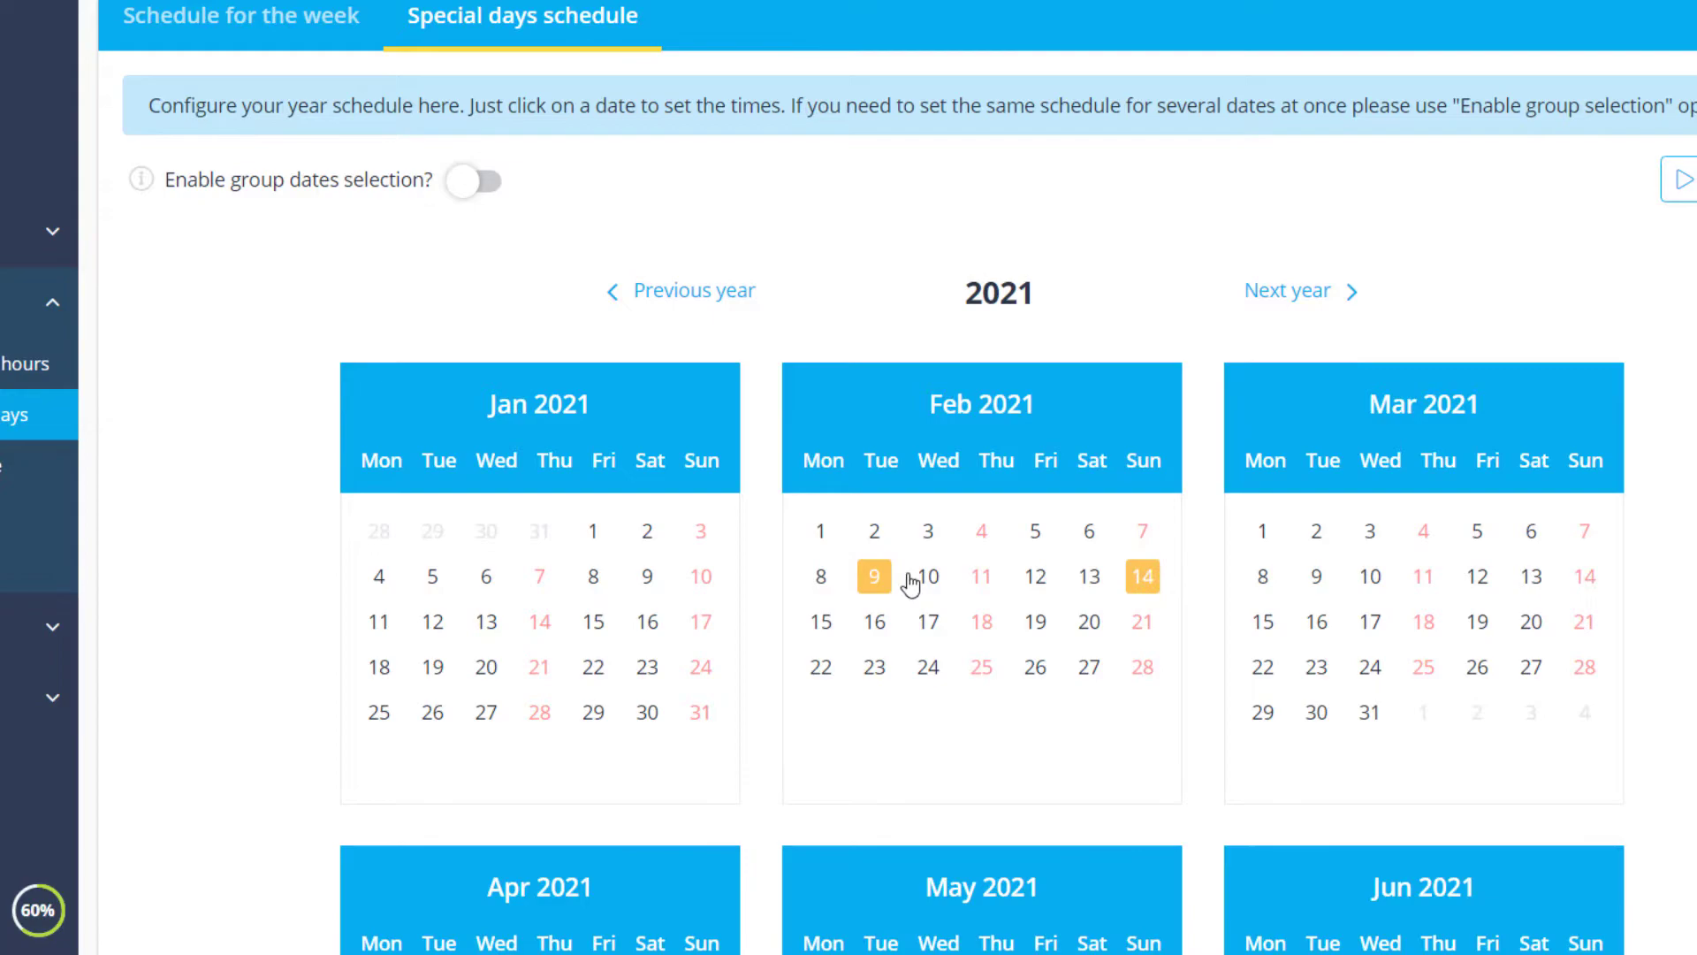
pyautogui.click(875, 576)
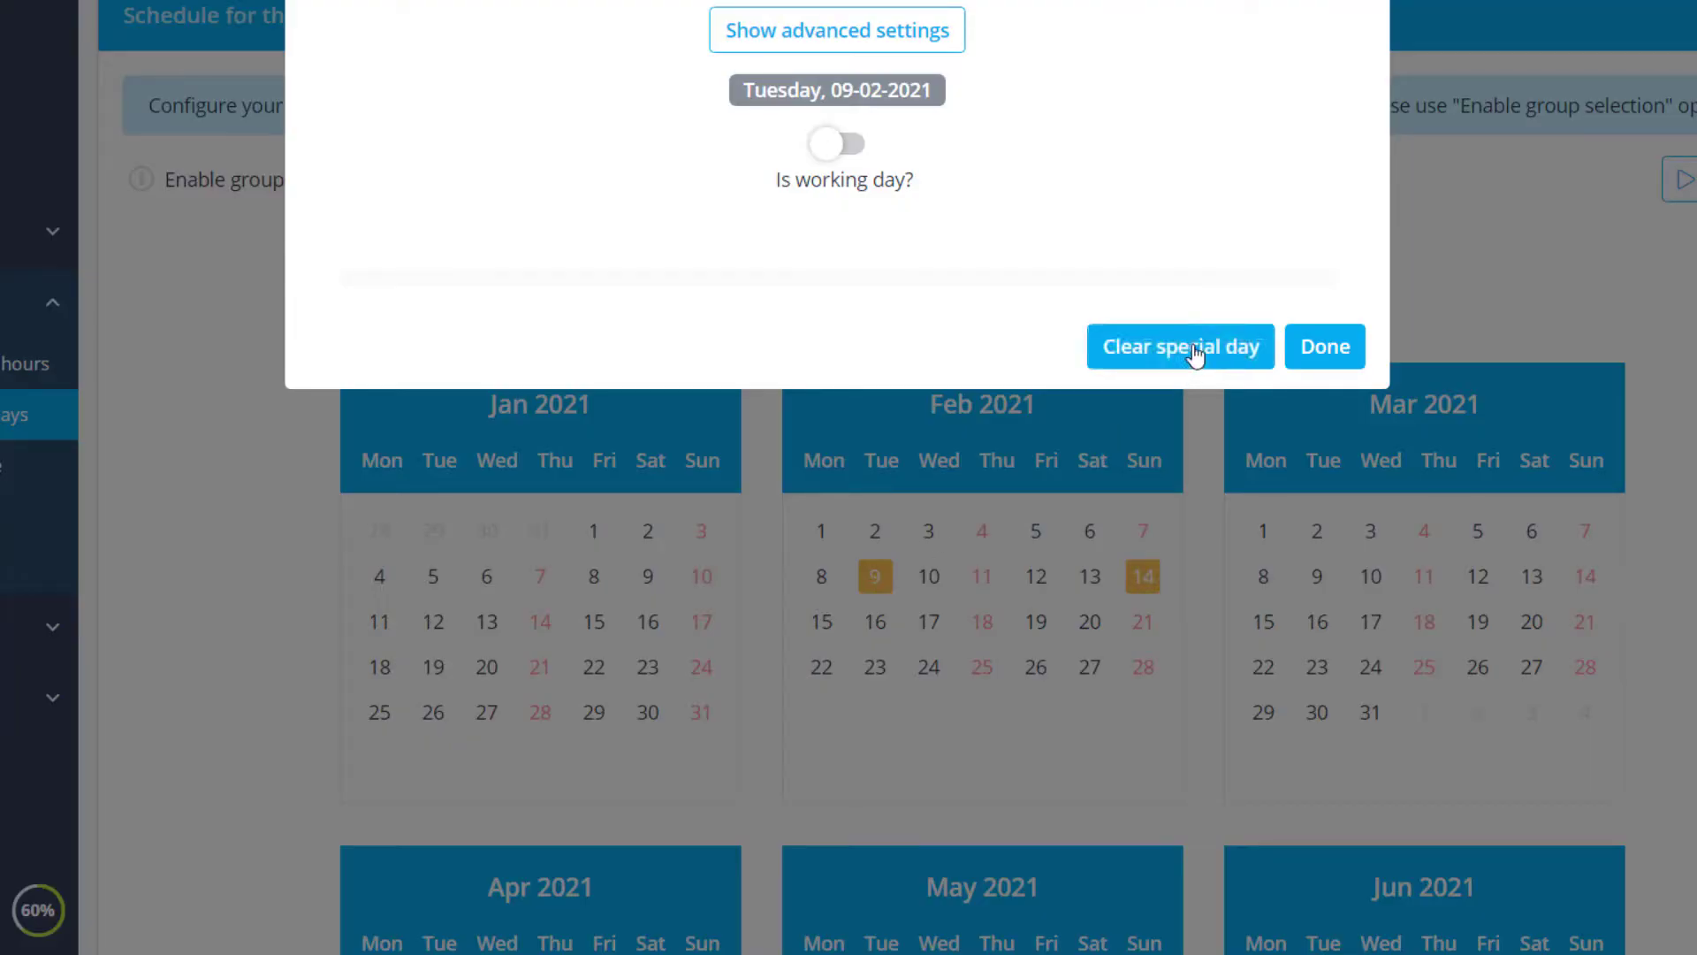
pyautogui.click(1181, 347)
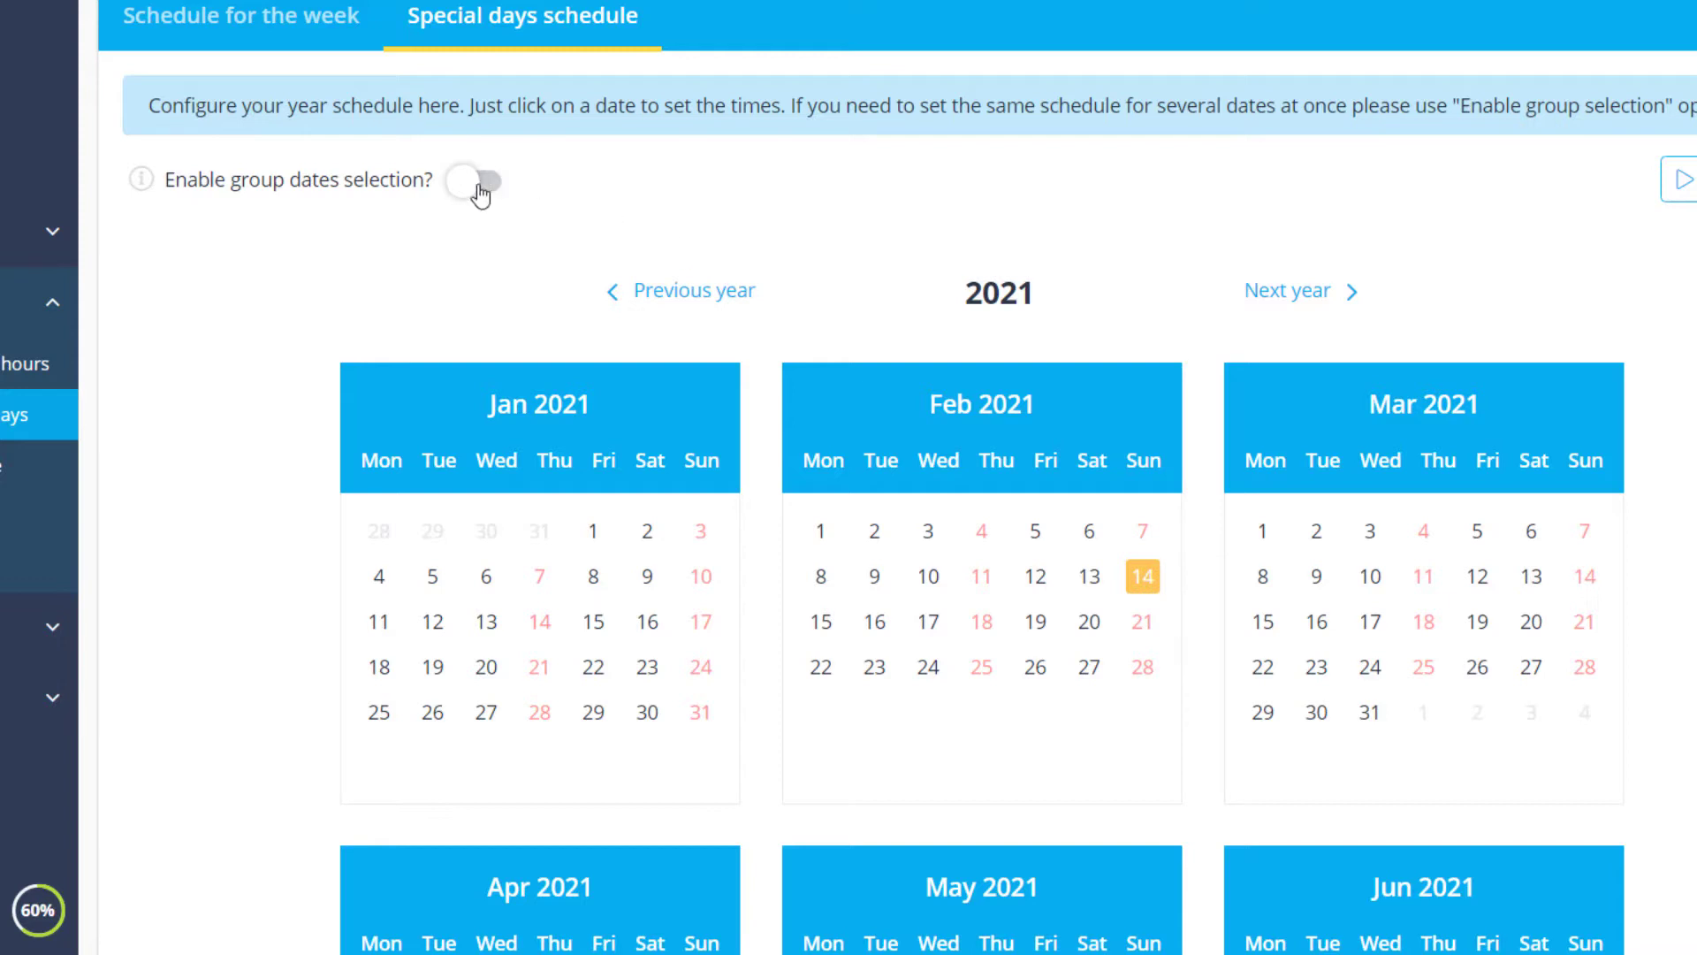
# - With group date selection on, save 8–10 February together as non-working special days
pyautogui.click(476, 180)
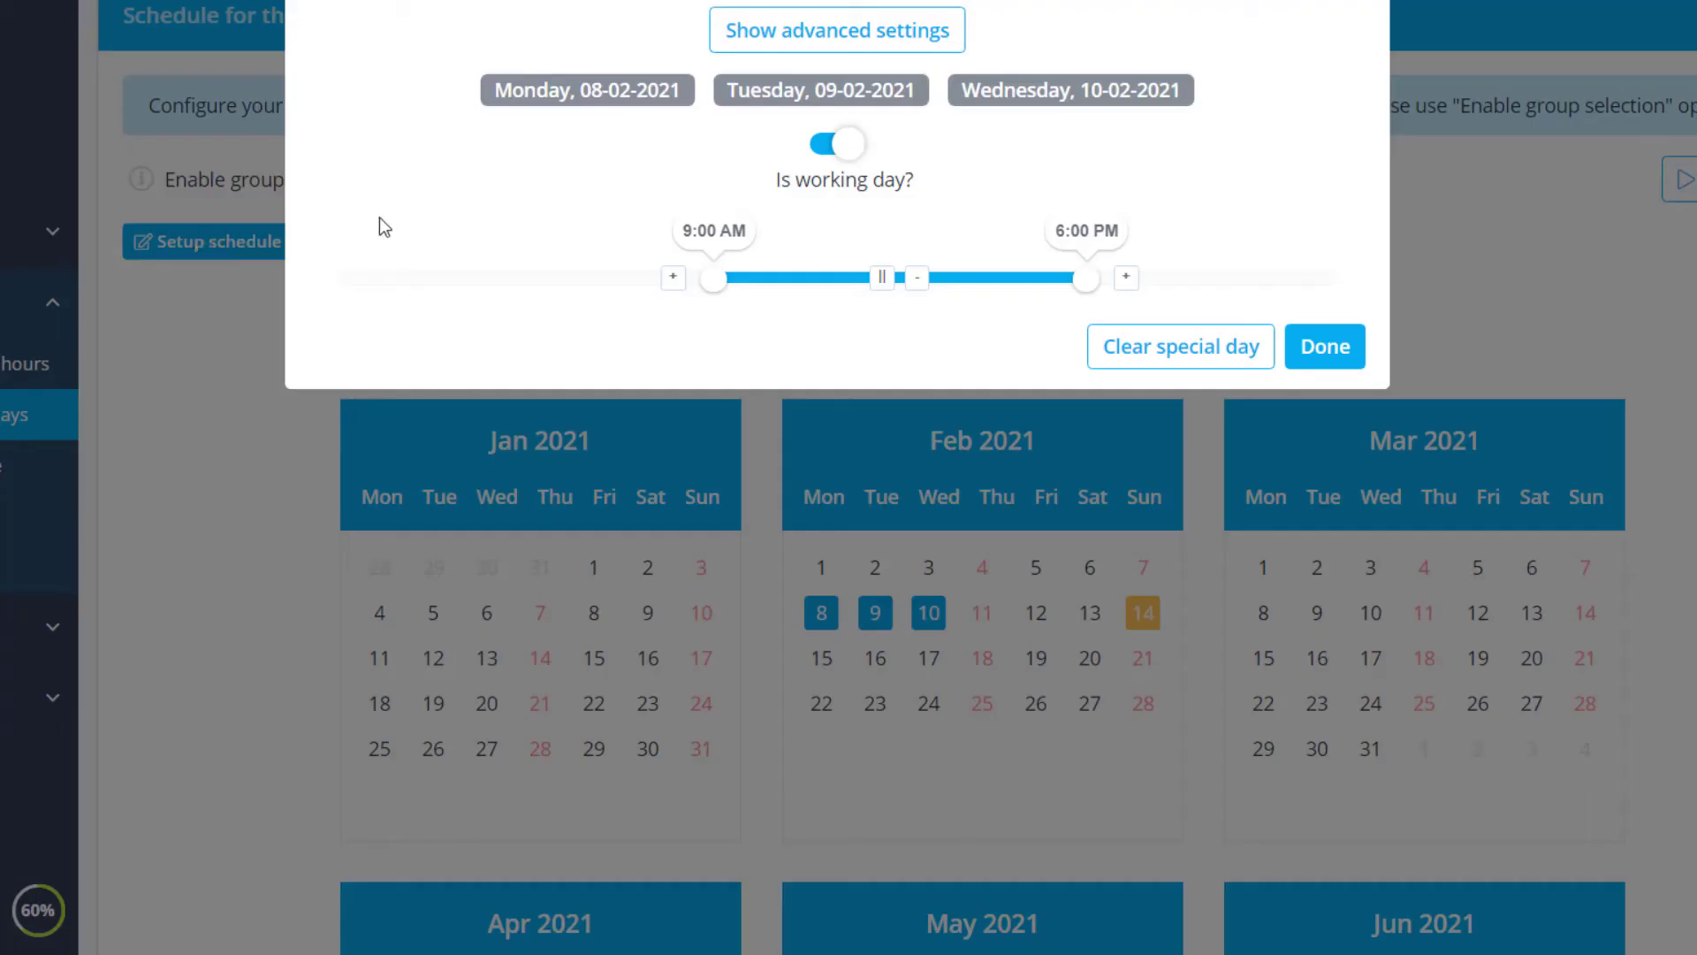
pyautogui.click(838, 143)
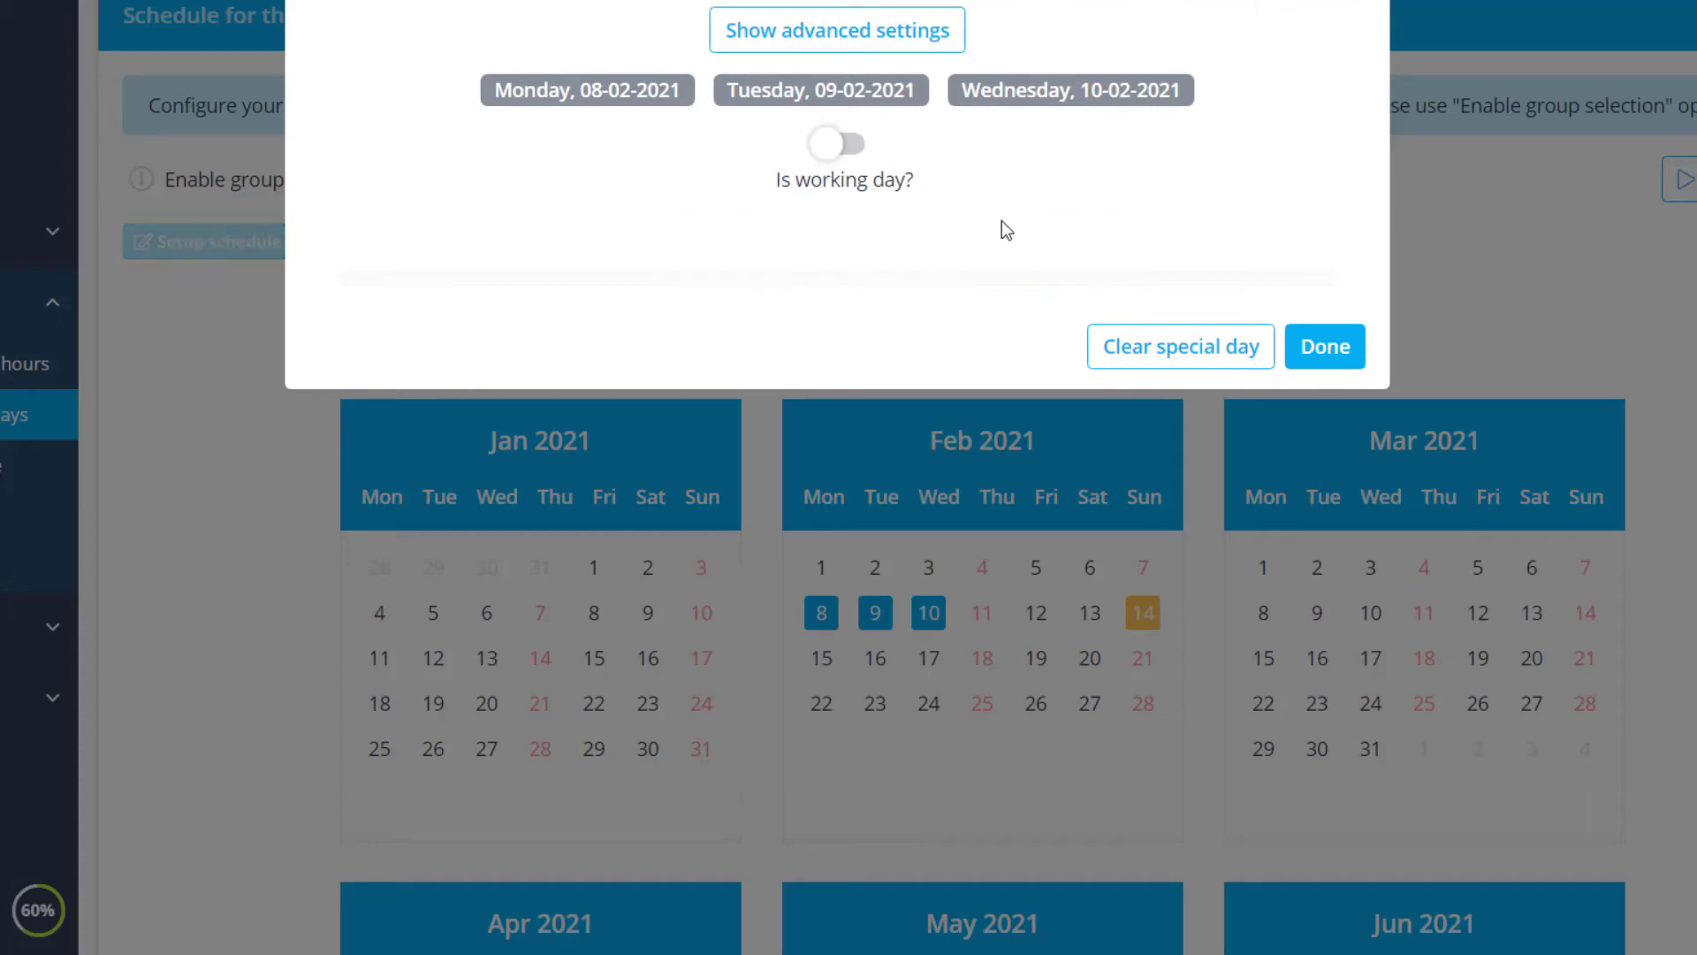
pyautogui.click(1324, 347)
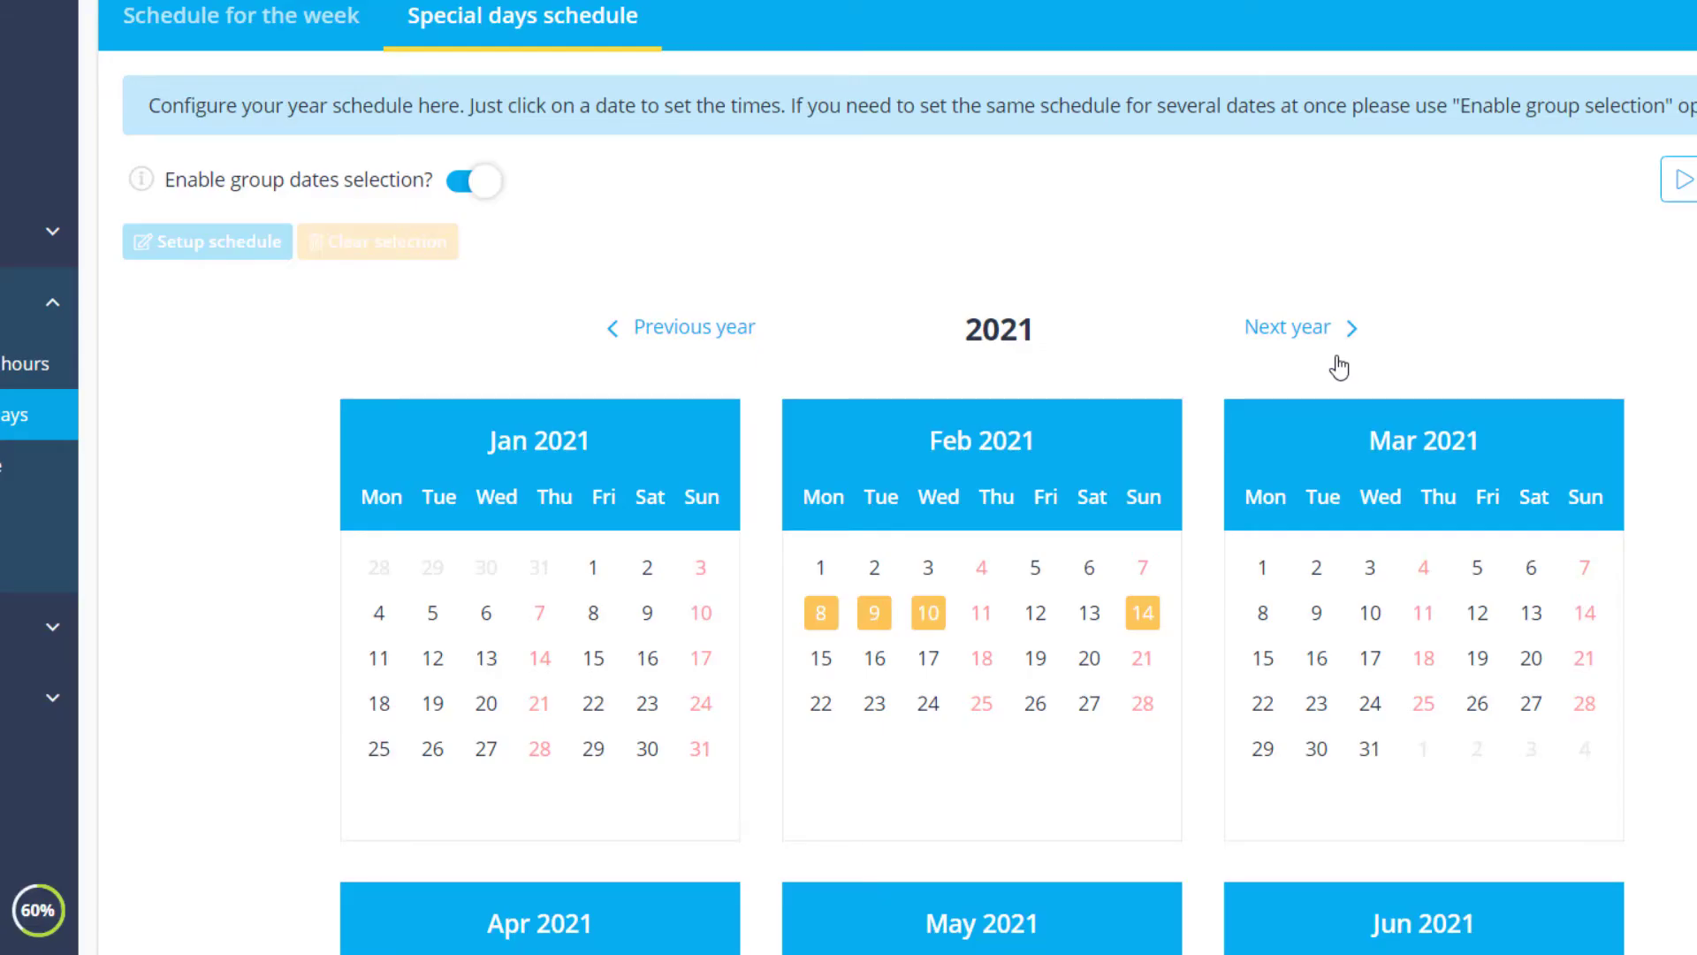
pyautogui.moveTo(497, 106)
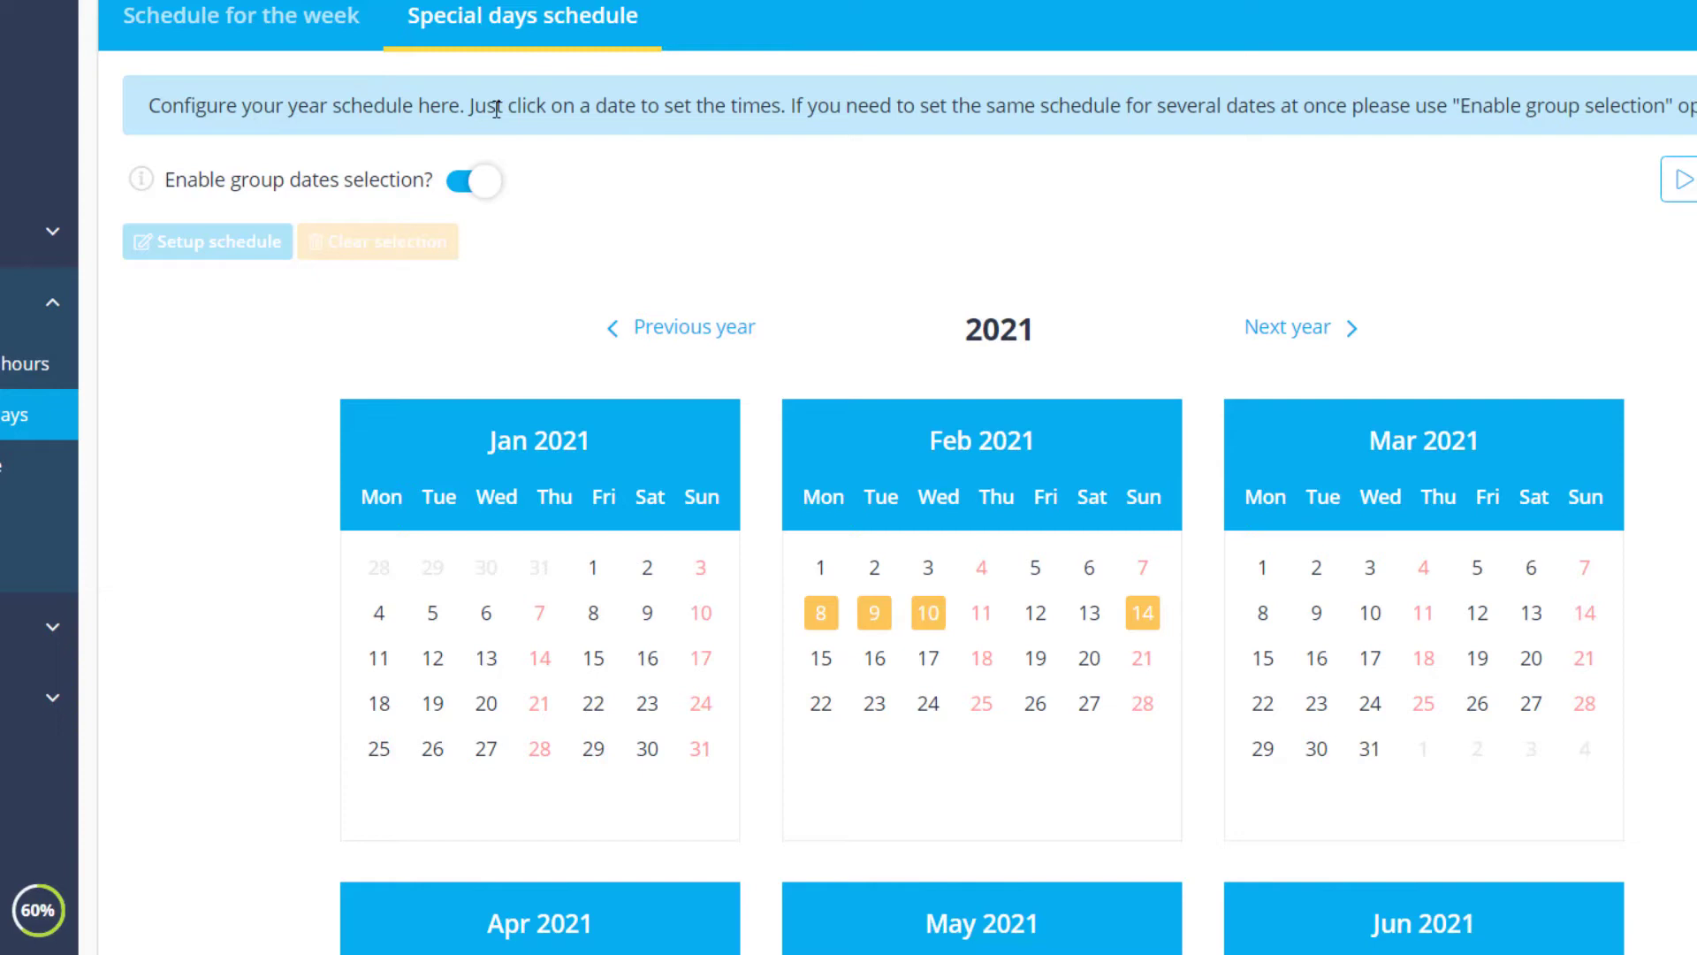
# - Check the weekly schedule, review 14 February's special day slots, then go to Settings
pyautogui.click(240, 16)
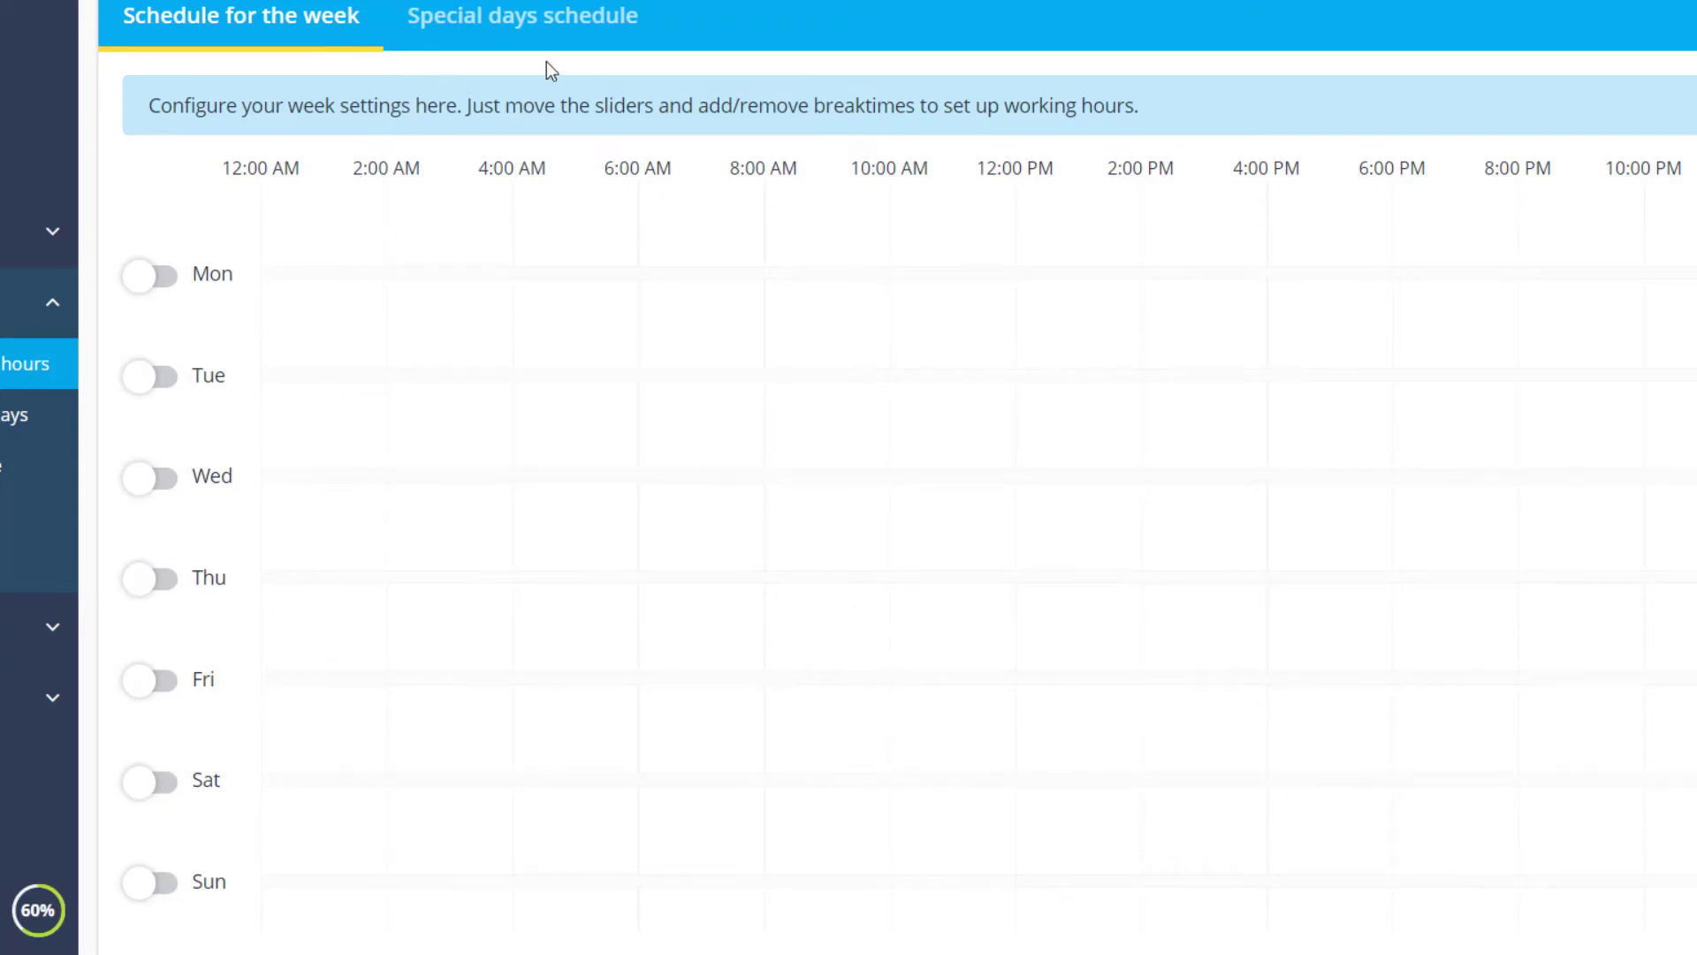
pyautogui.click(529, 16)
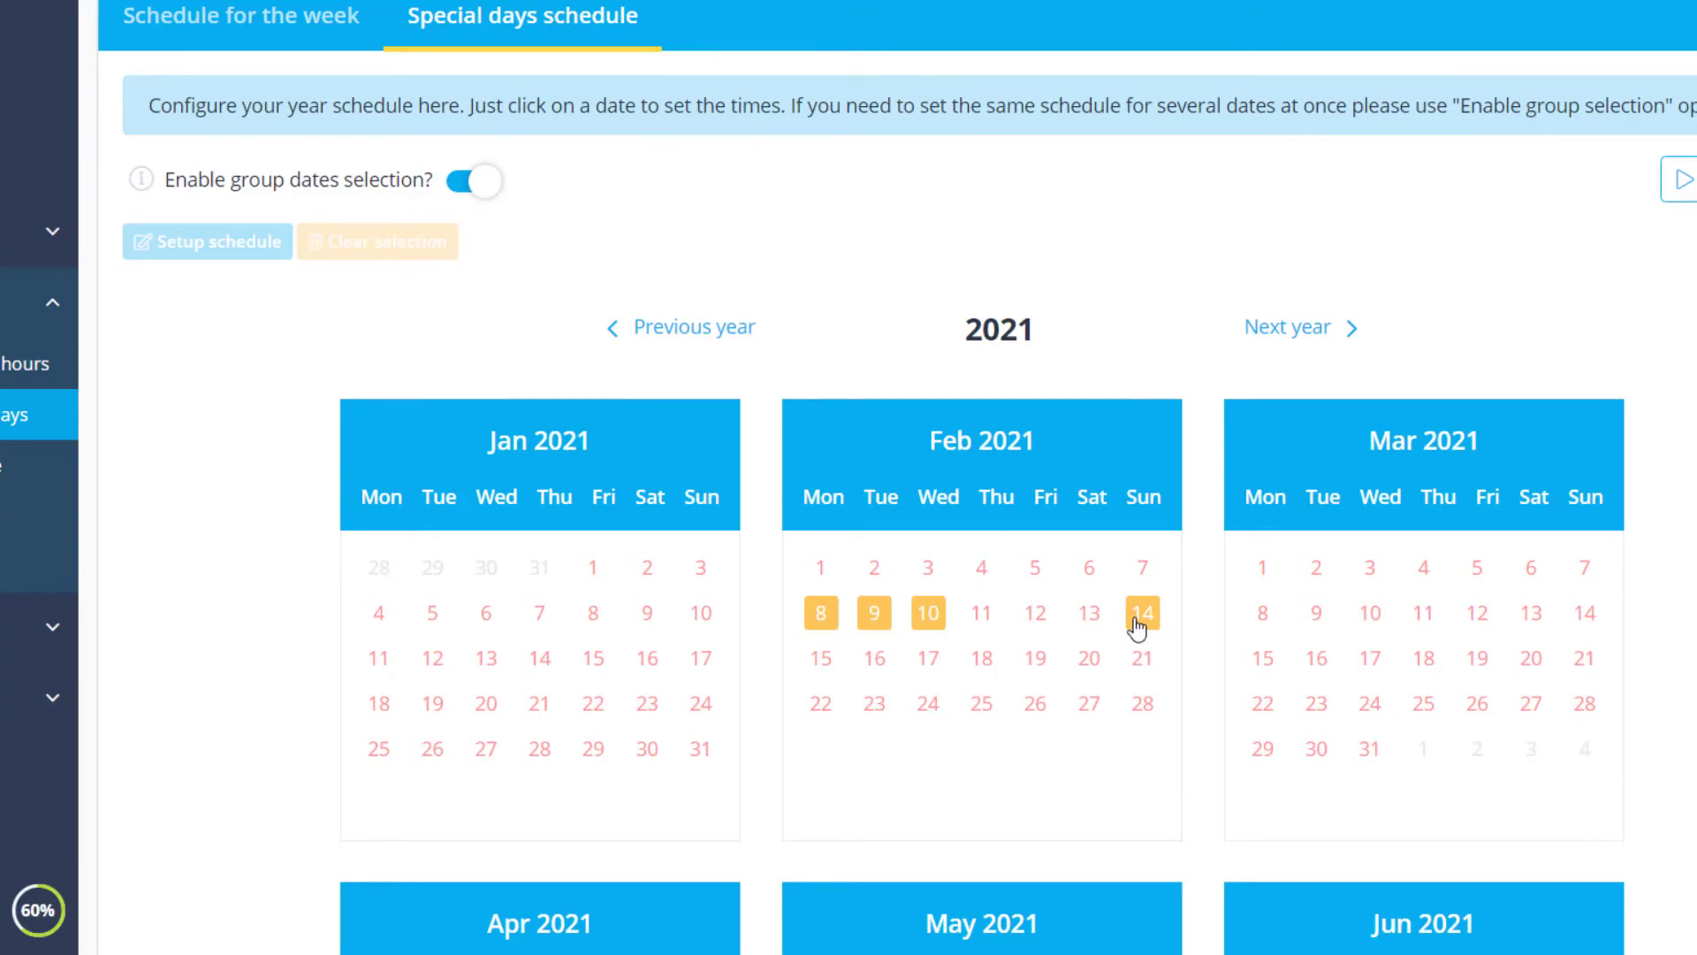
pyautogui.click(1143, 612)
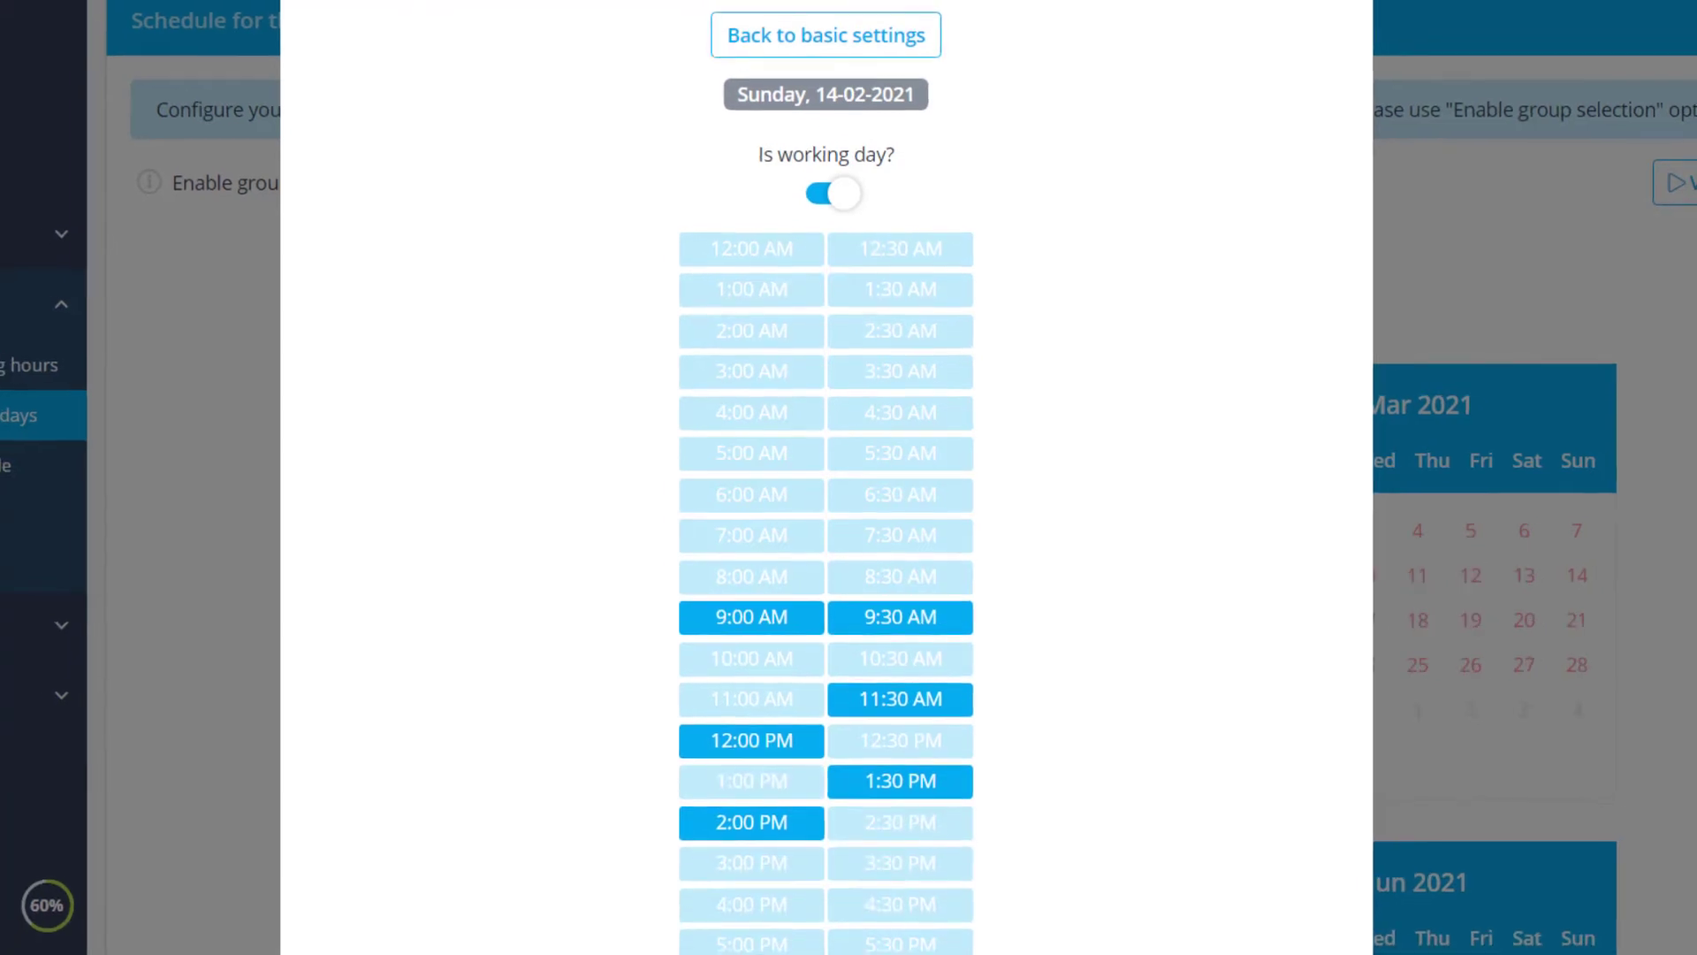
pyautogui.click(824, 36)
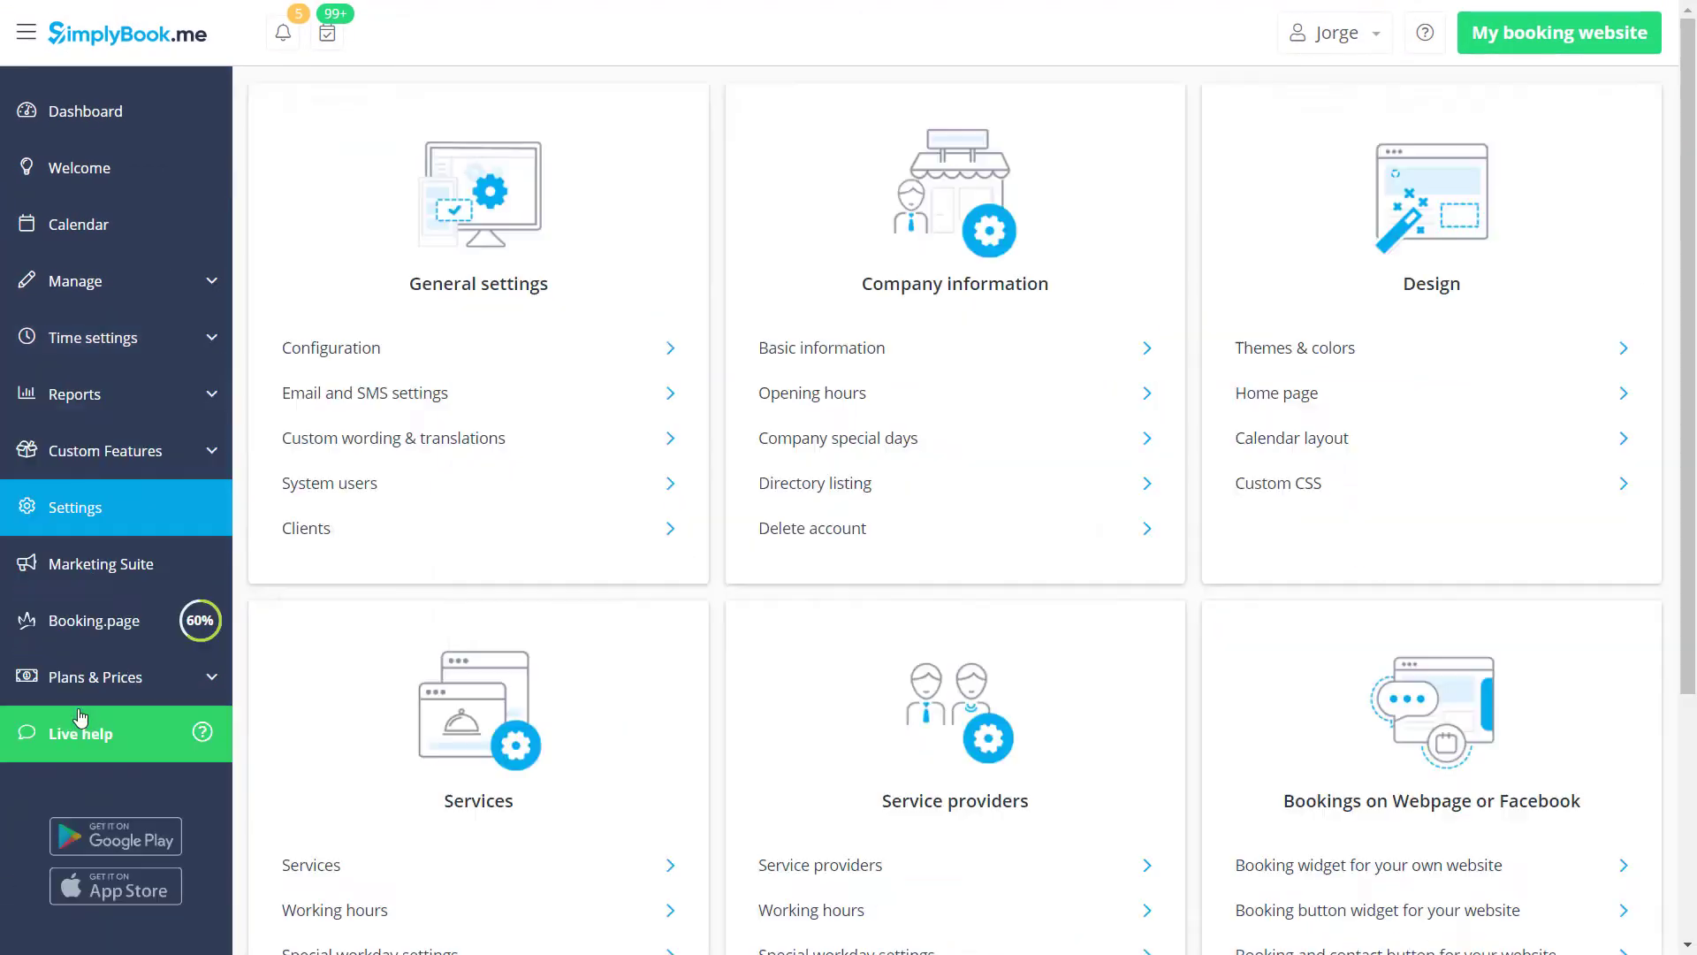
# - In Configuration settings, keep the booking Timeframe at 30 minutes
pyautogui.click(331, 347)
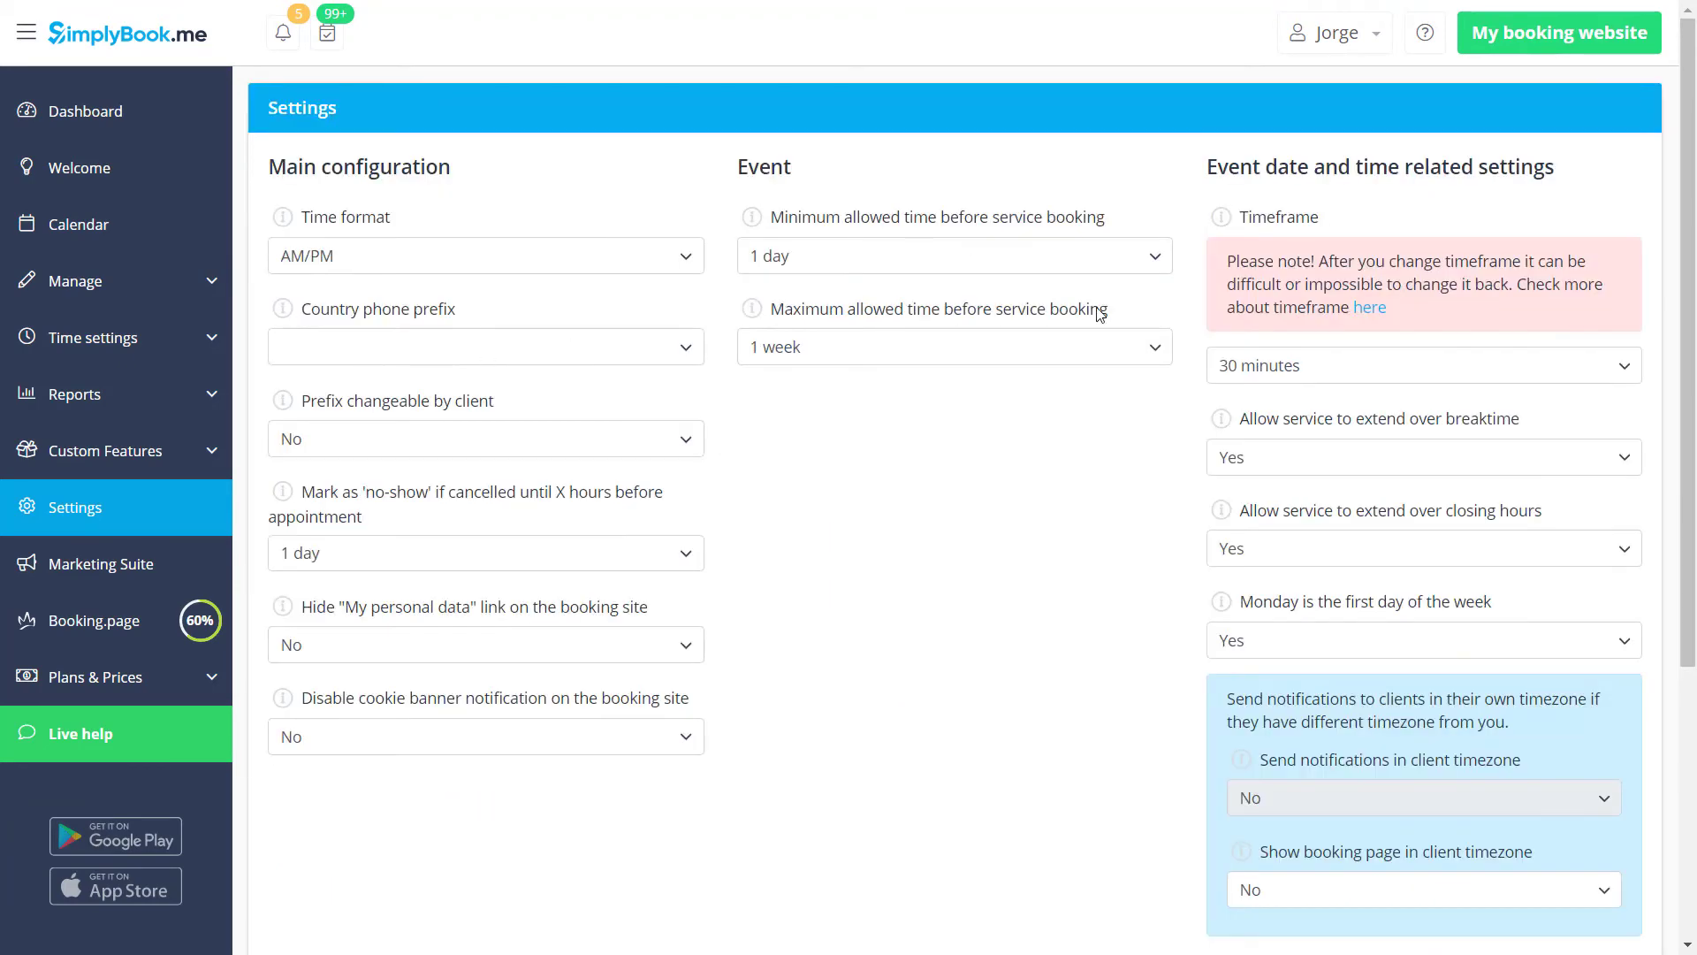
pyautogui.click(1423, 364)
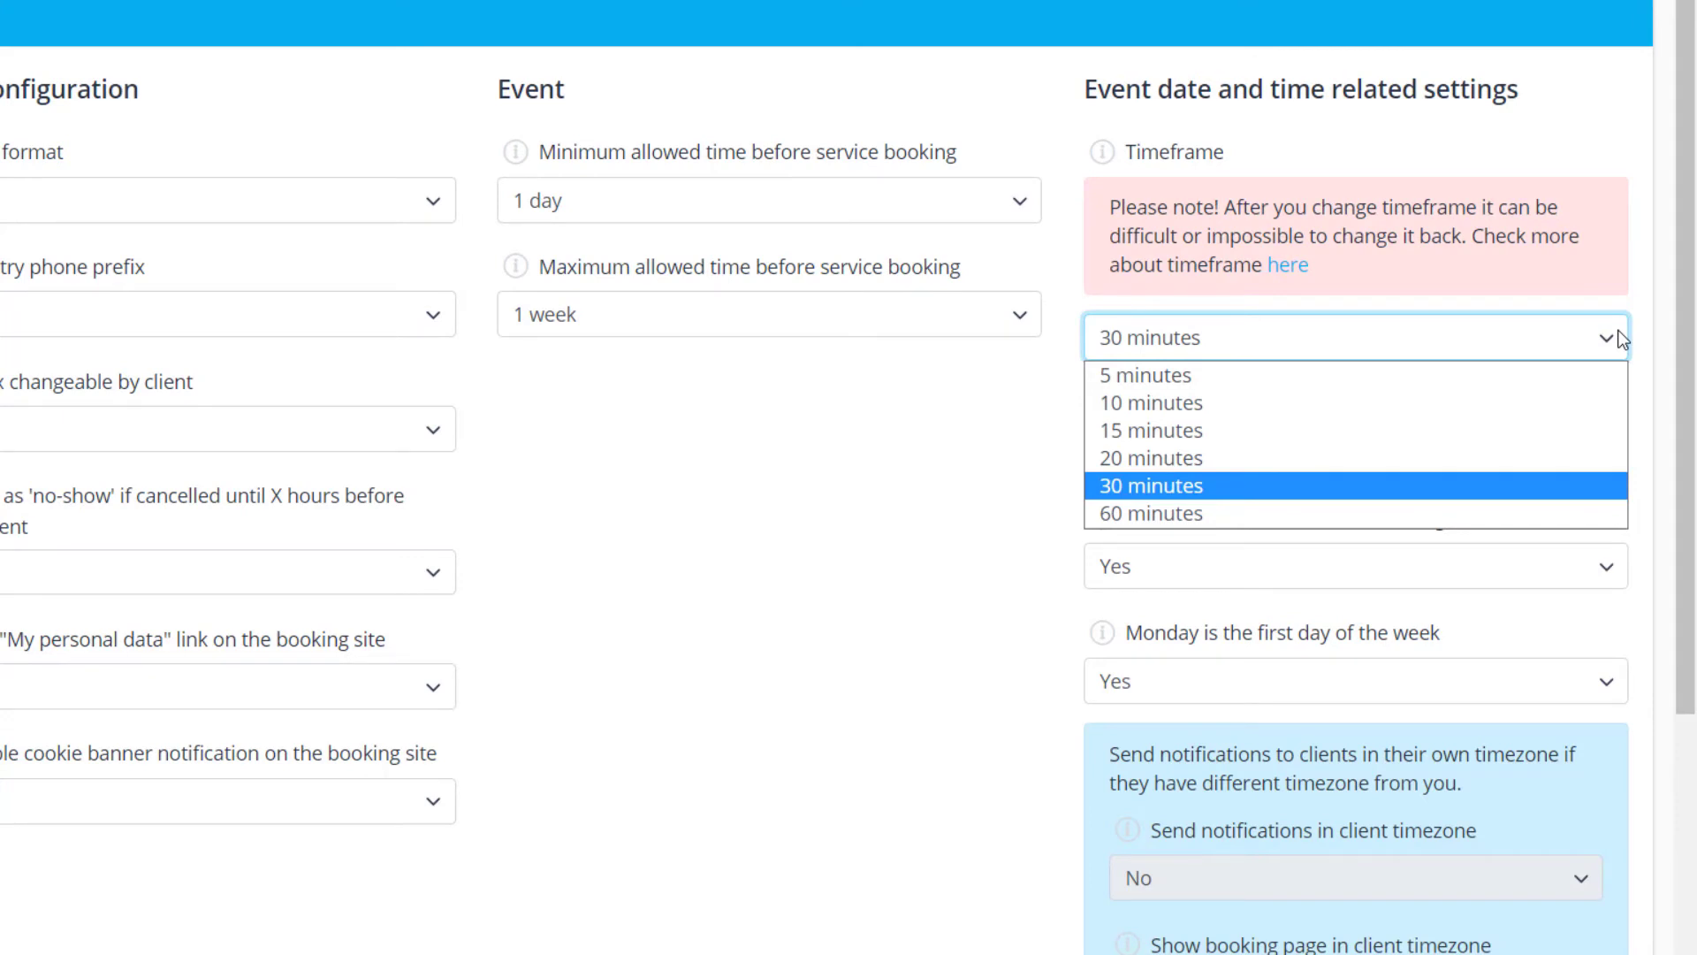
pyautogui.click(1151, 485)
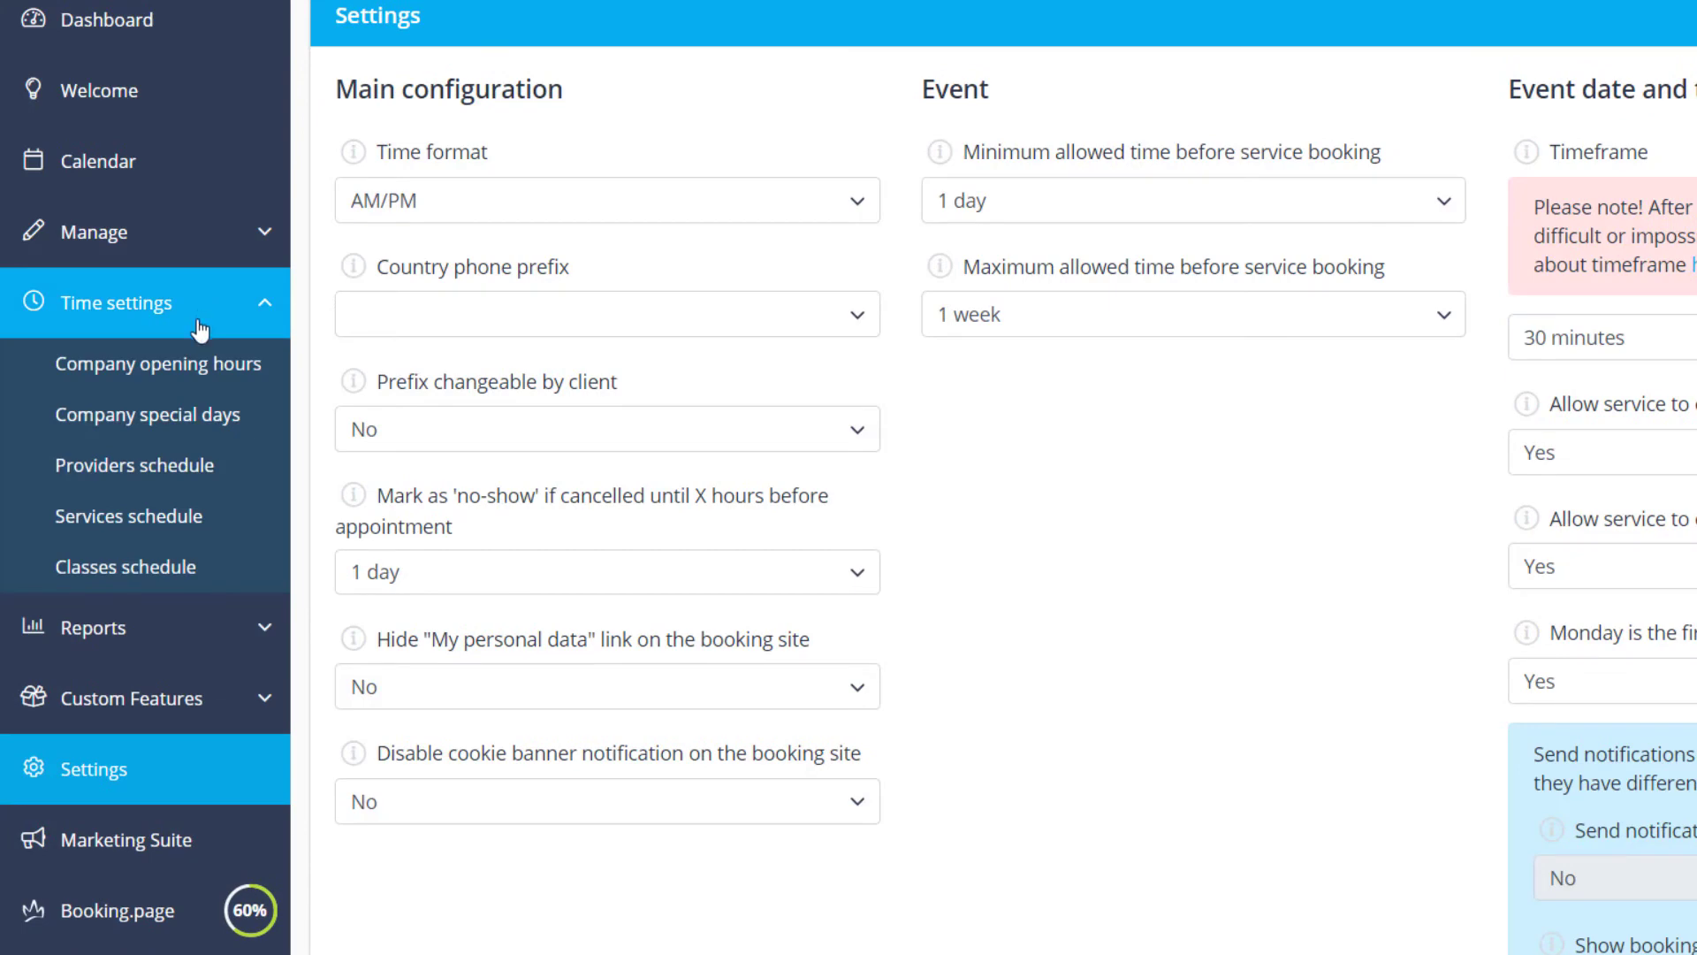
# - In Services schedule special days, bring up Personal training session's Sunday 14 February working day
pyautogui.click(127, 516)
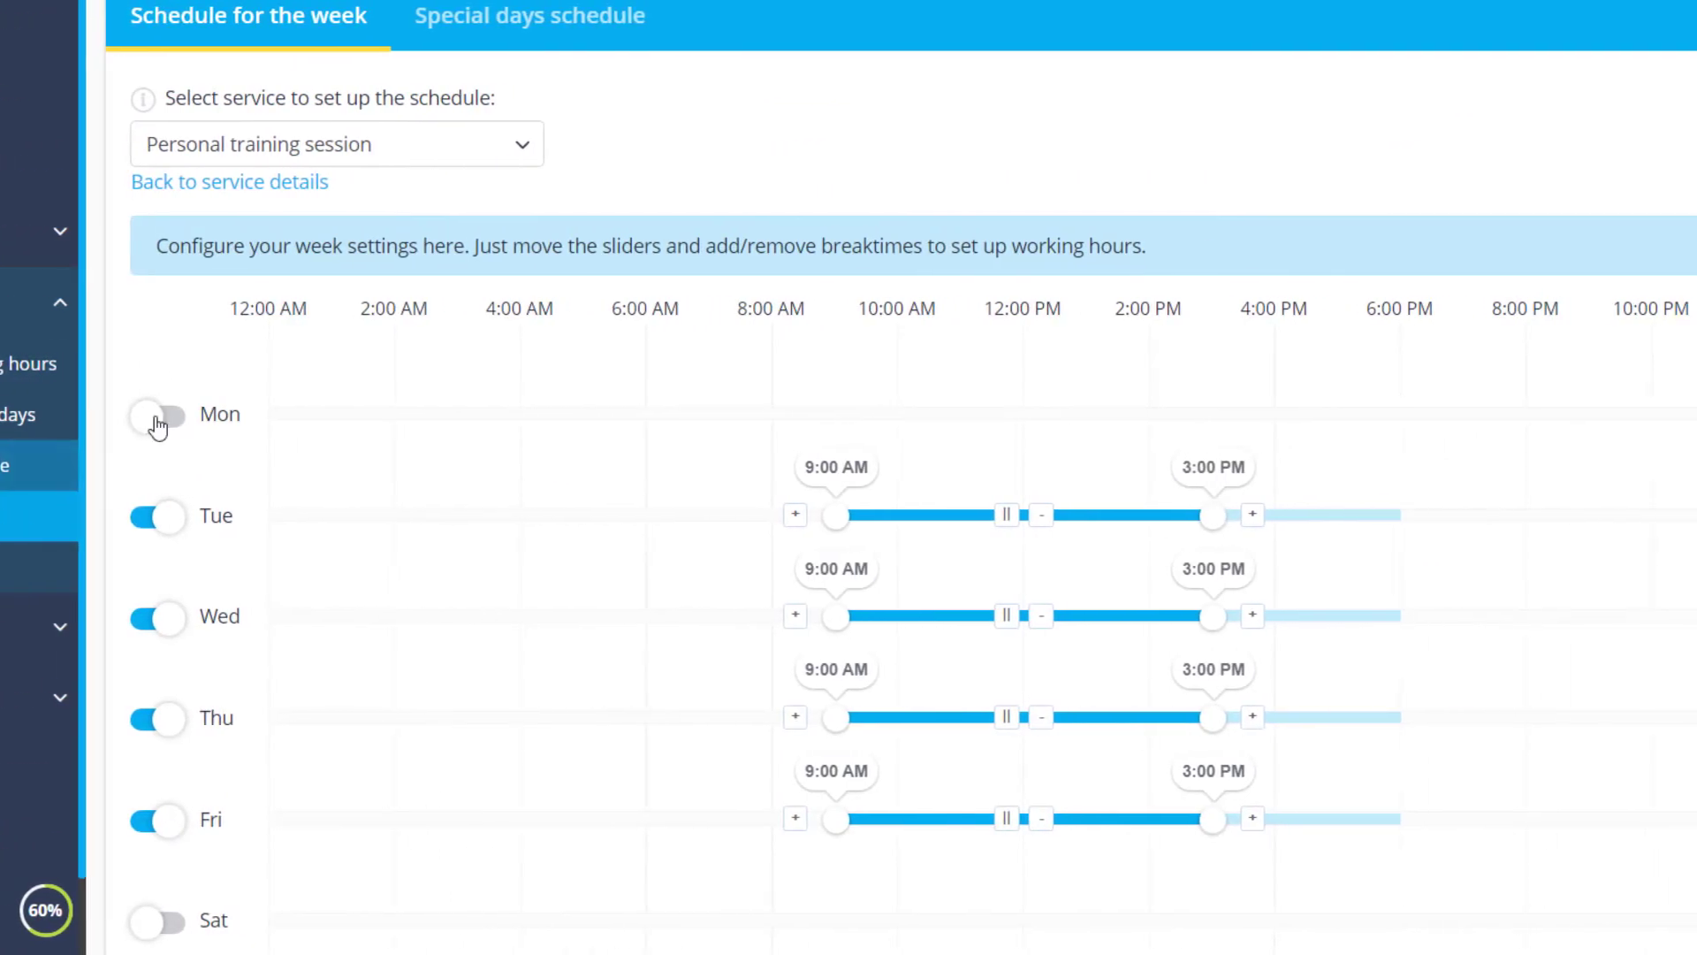
pyautogui.click(536, 16)
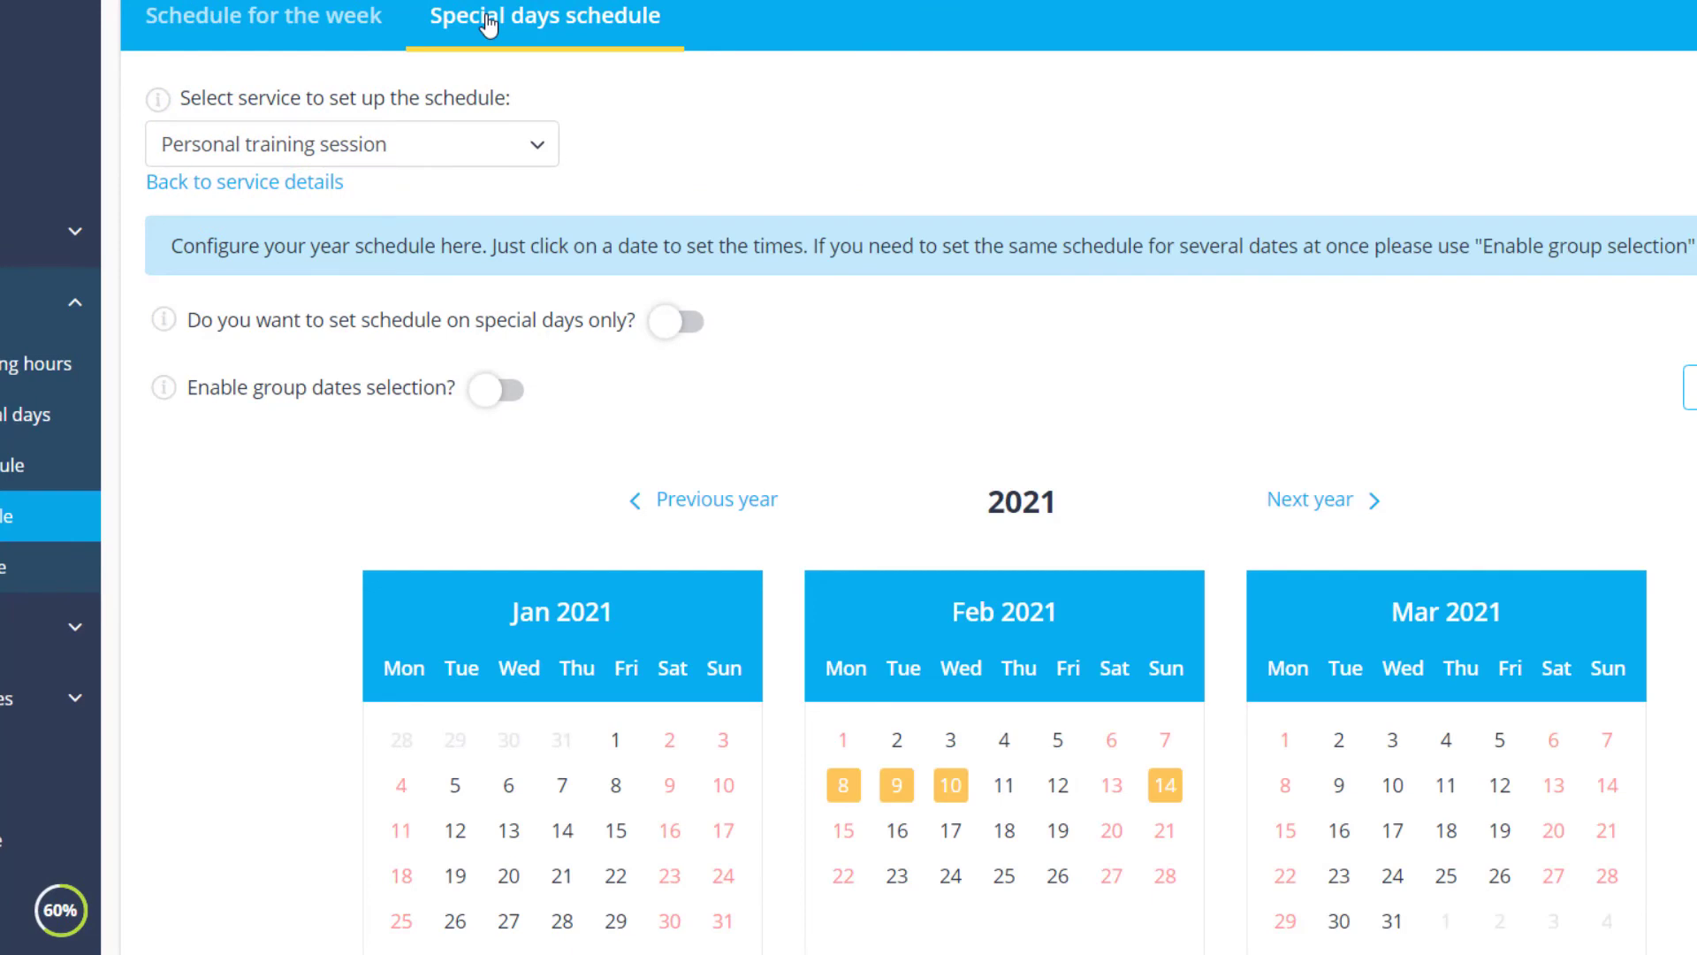
pyautogui.moveTo(1166, 785)
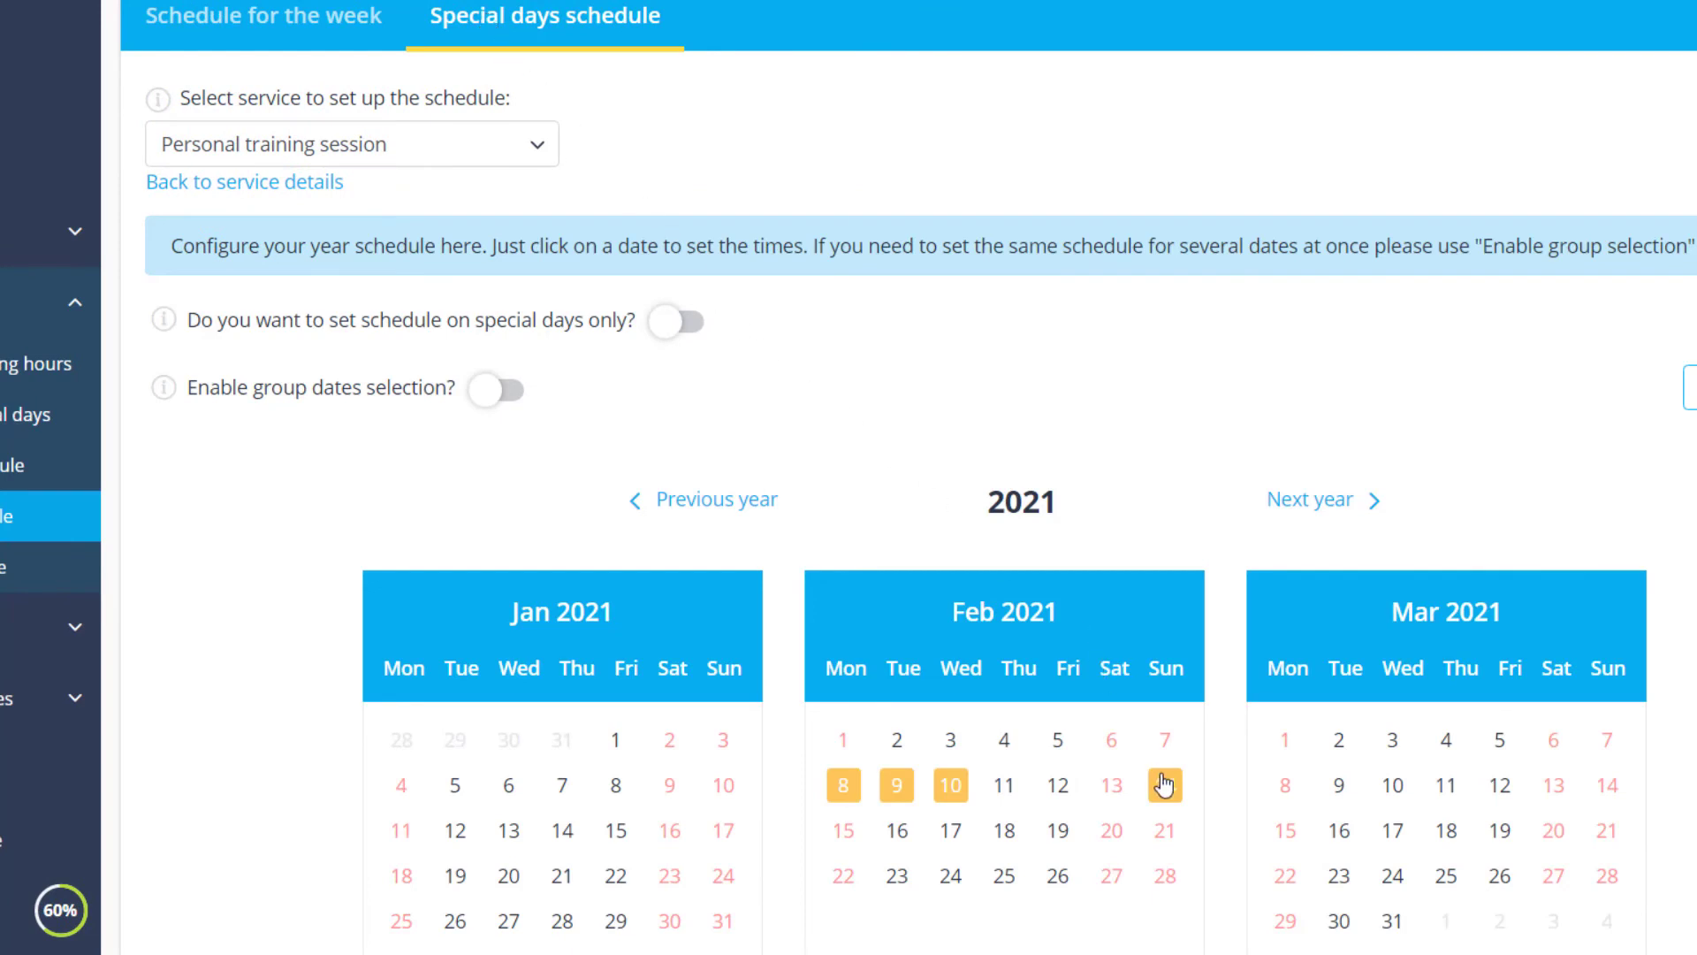
pyautogui.click(1163, 785)
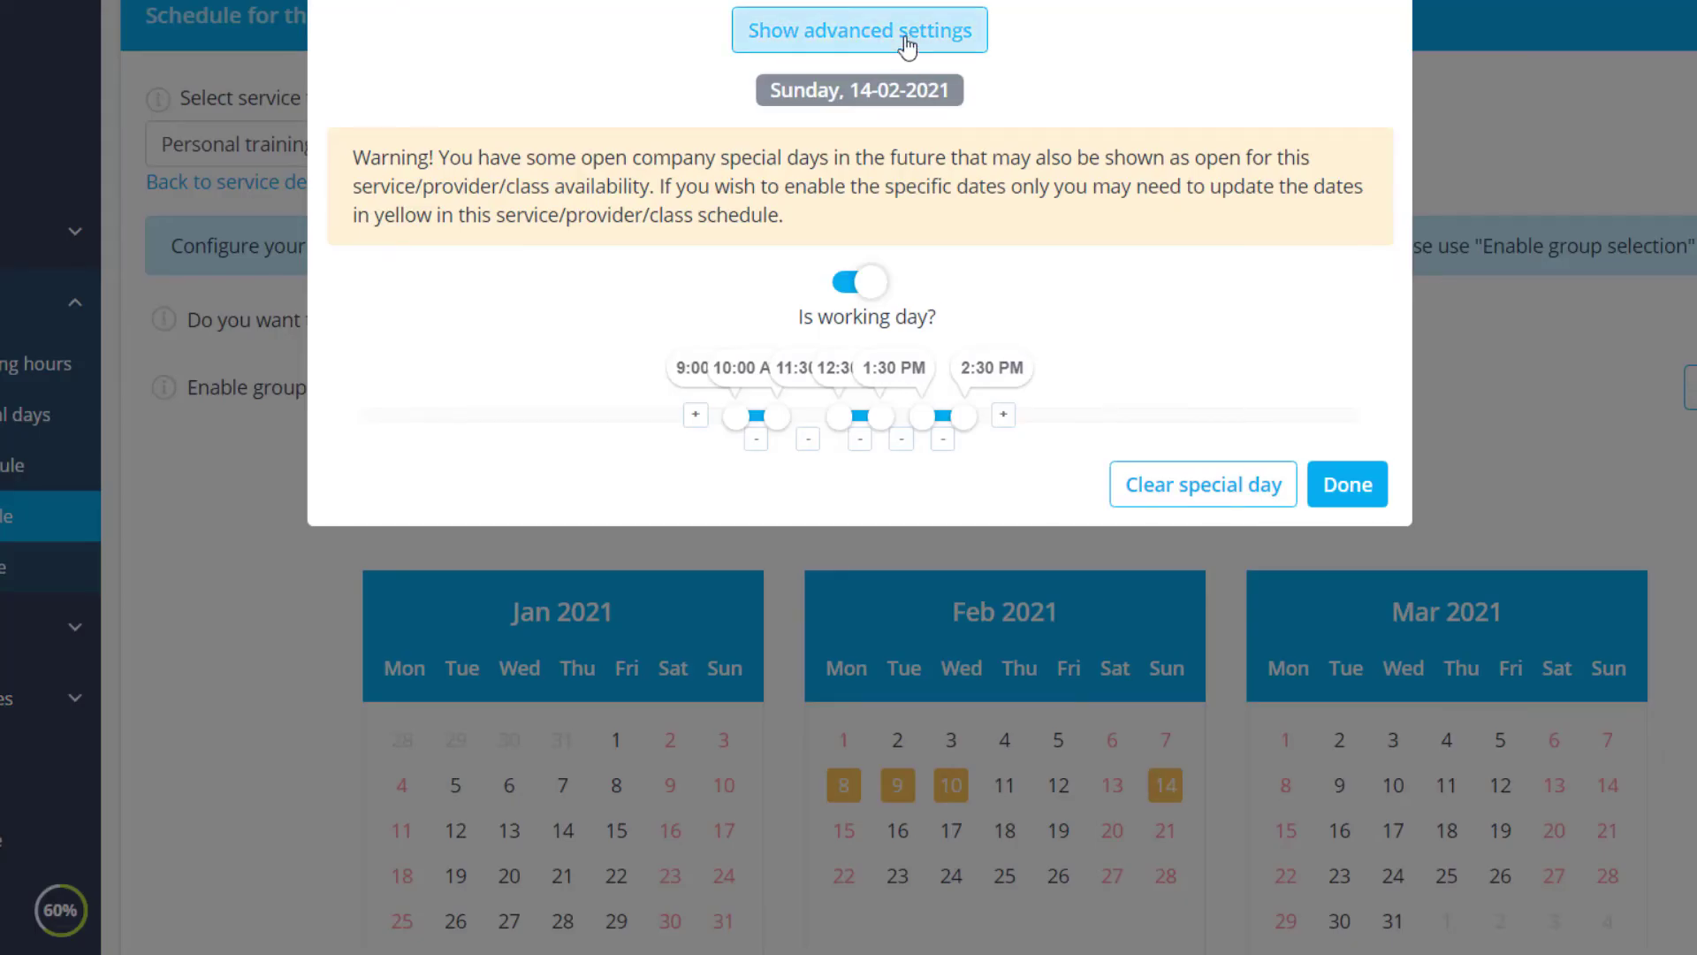